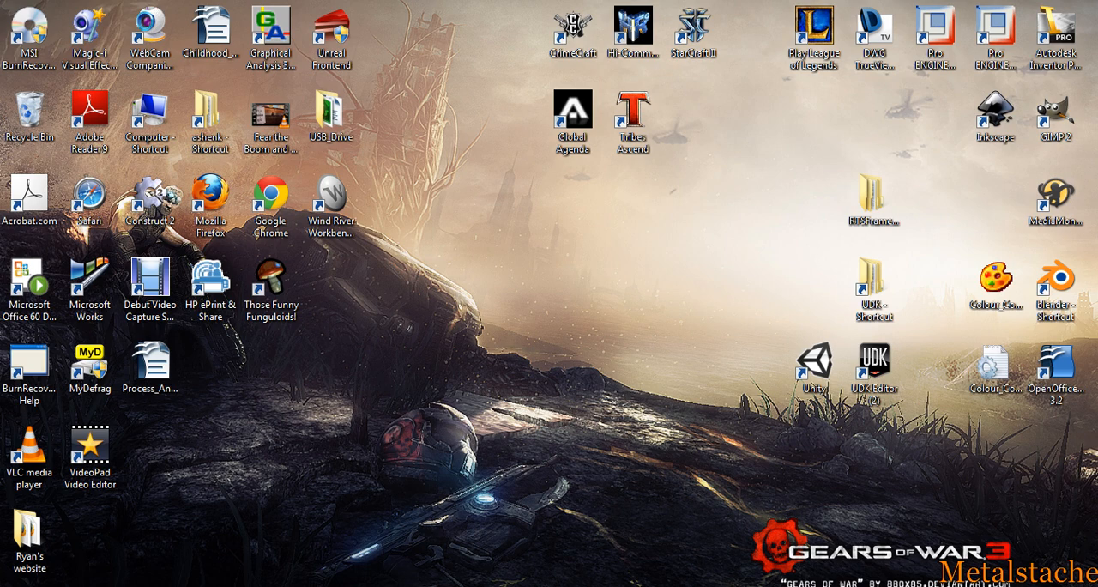
mouse_move(574, 514)
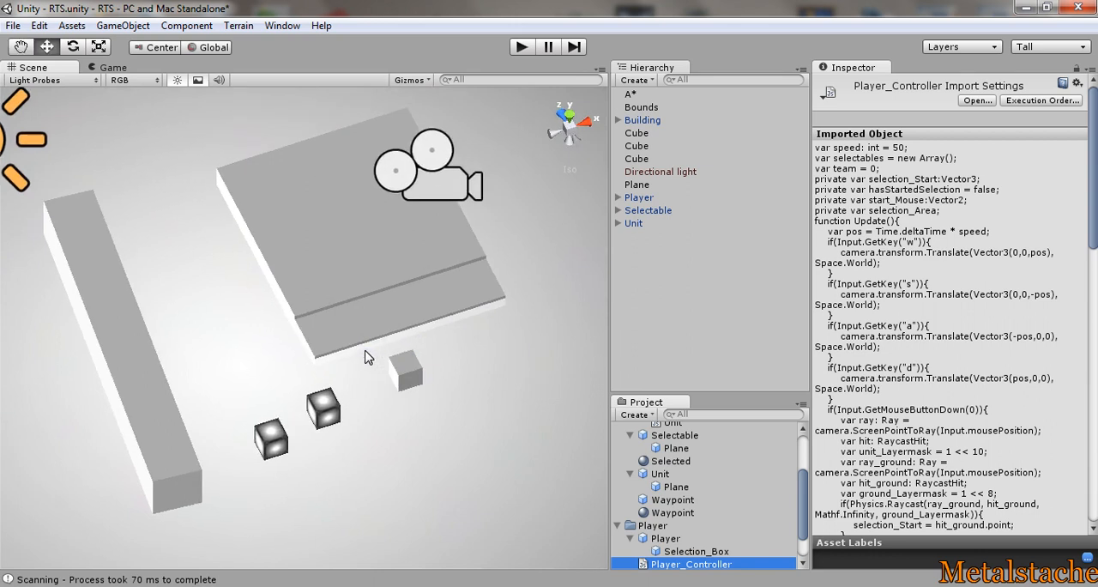
mouse_move(515, 230)
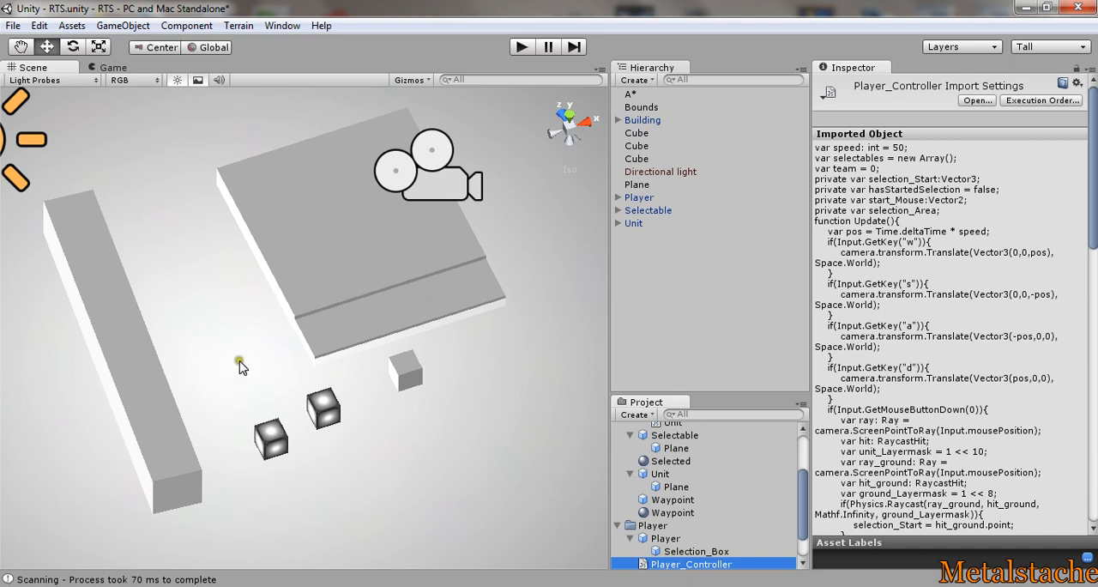
mouse_move(350, 268)
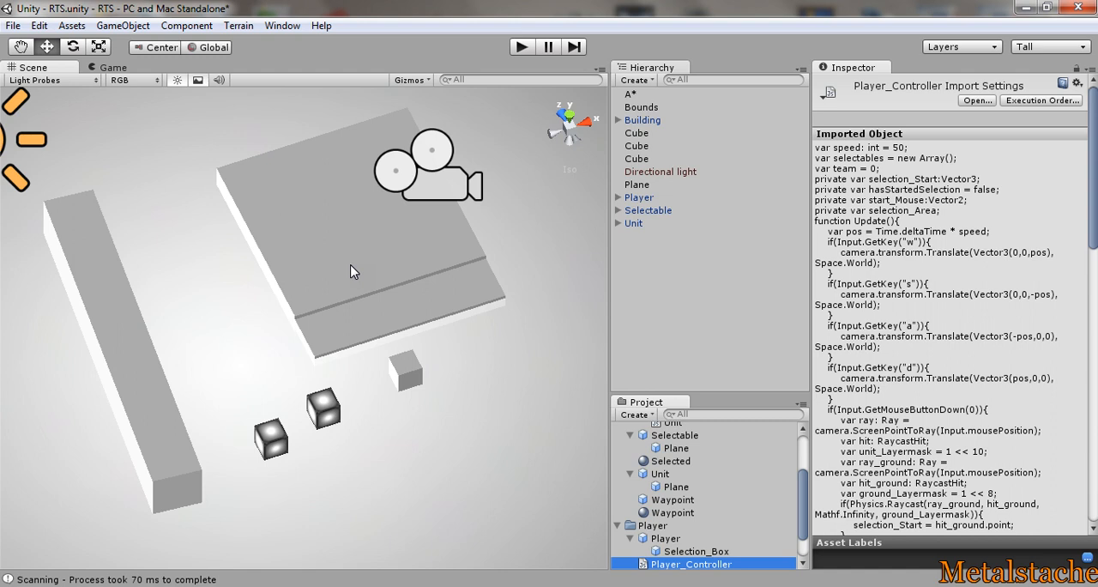
mouse_move(524, 193)
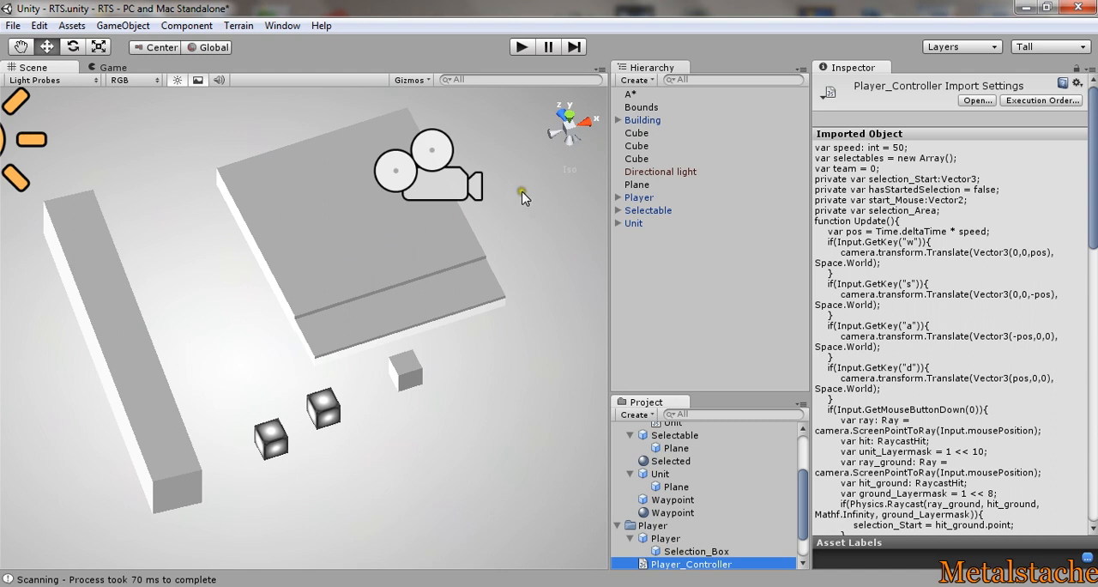
mouse_move(364, 338)
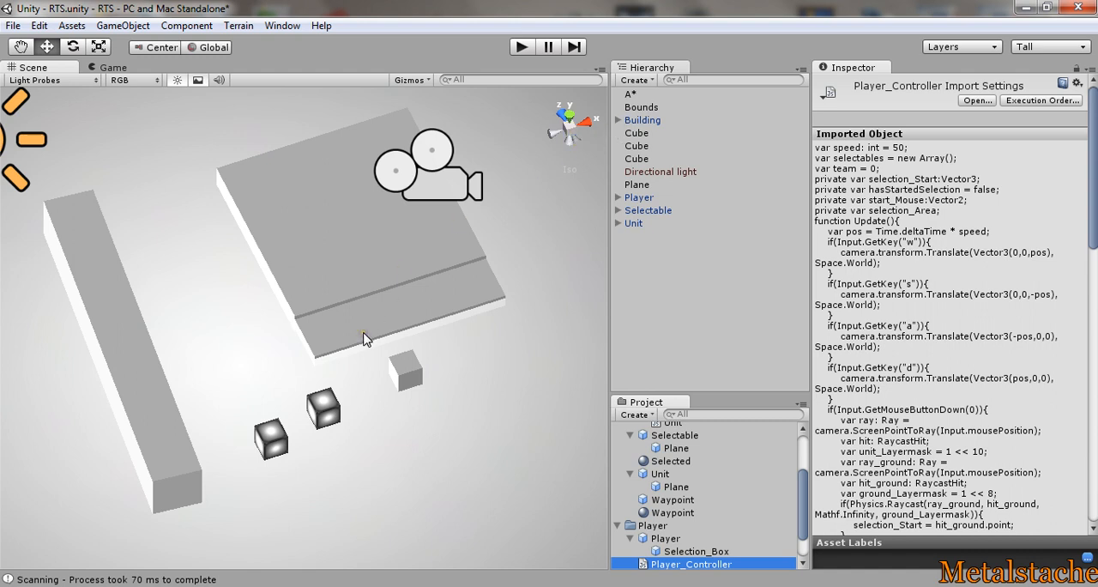
Select the A* object and scroll through its Astar Path grid graph, collision and height testing settings.
click(631, 93)
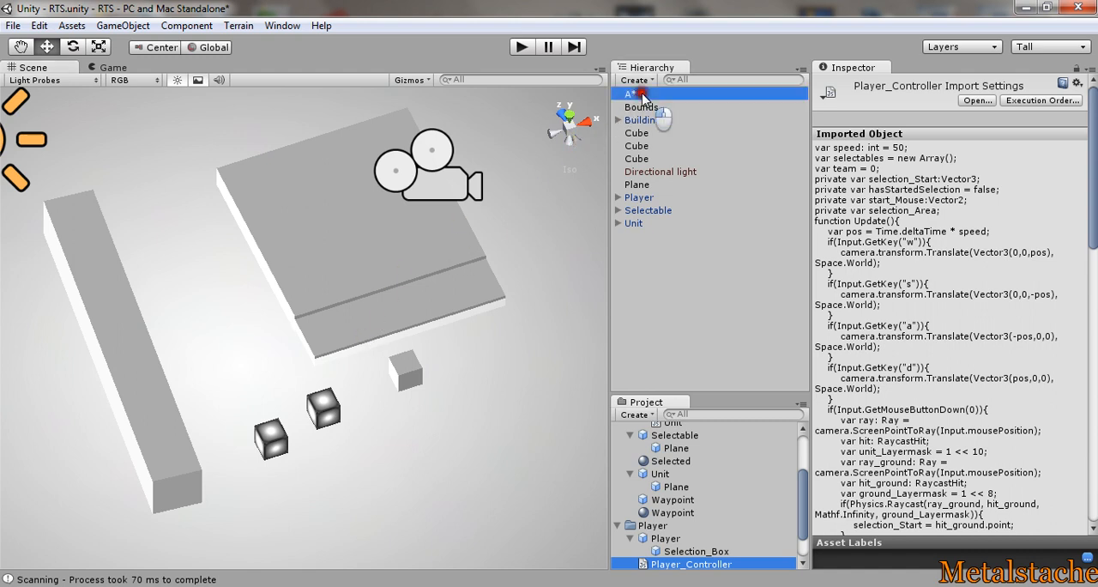
click(633, 93)
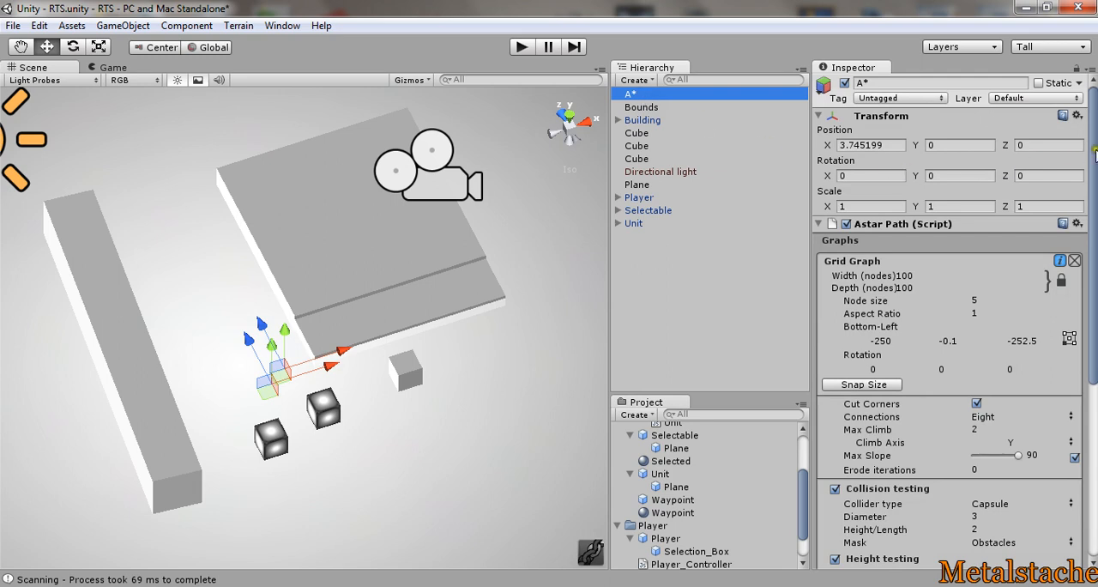
scroll(down, 3)
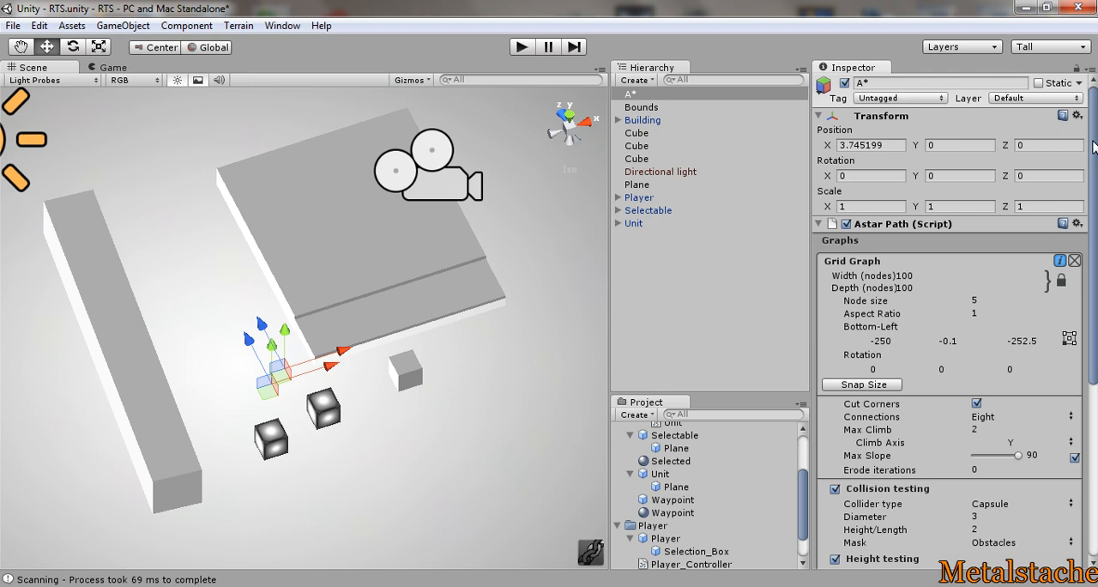
scroll(down, 3)
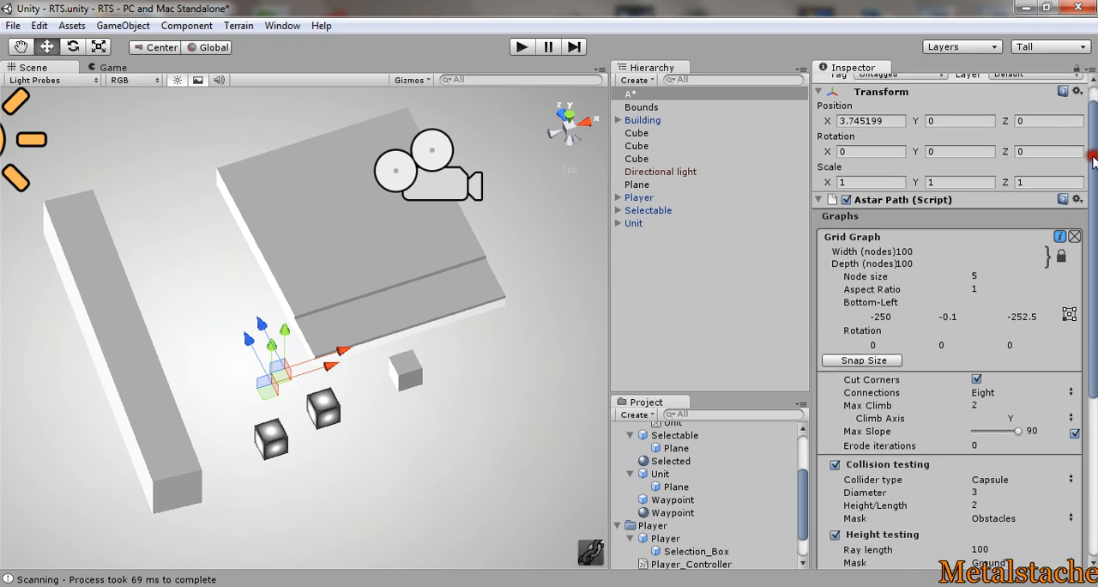
scroll(down, 3)
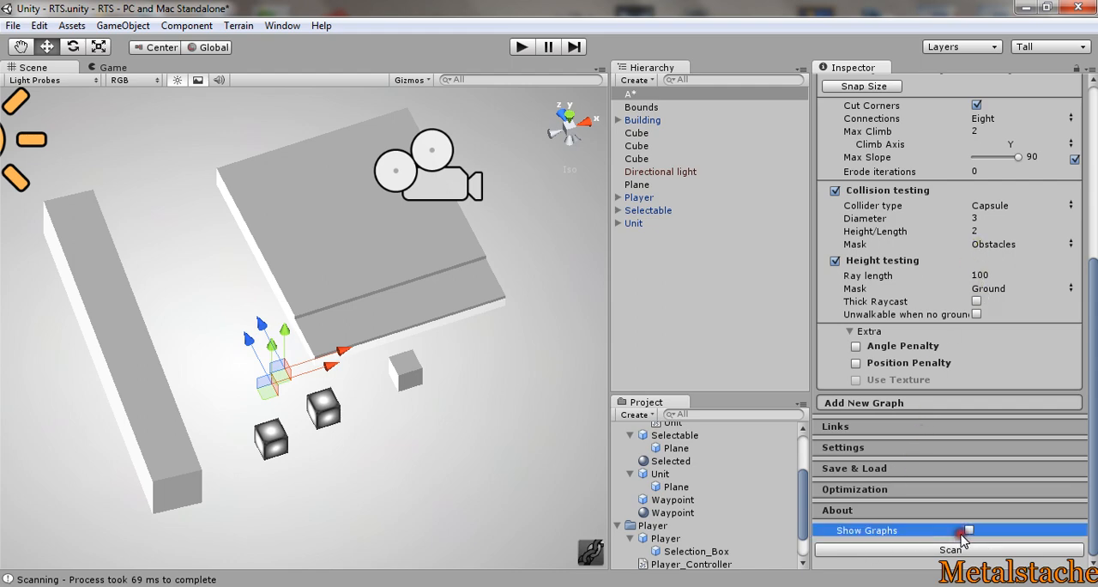
Enable Show Graphs so the scanned 100 by 100 node grid (node size 5) is drawn over the scene.
click(968, 529)
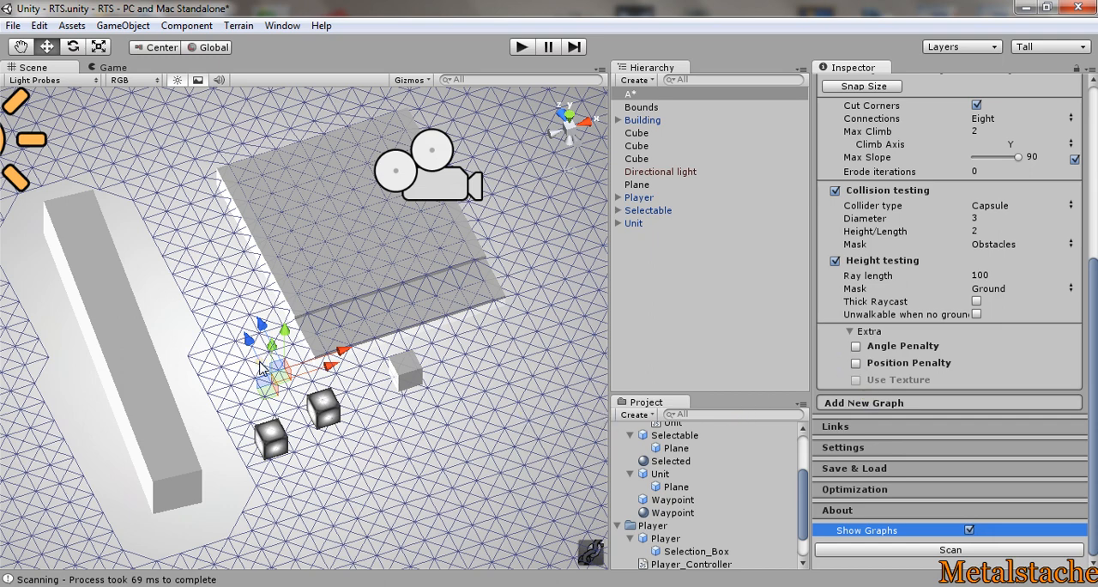
mouse_move(124, 275)
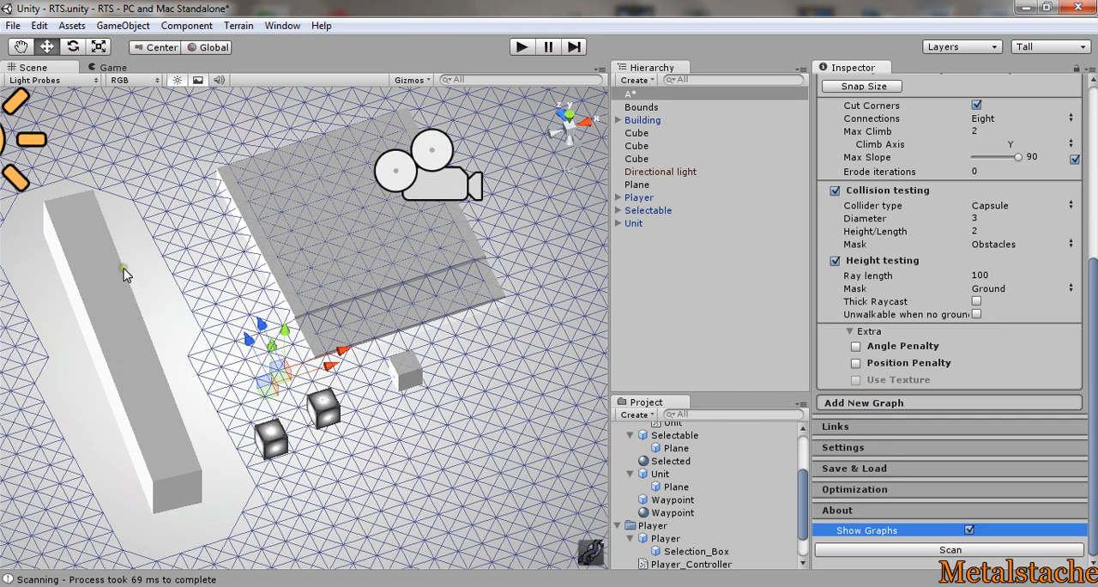
mouse_move(154, 549)
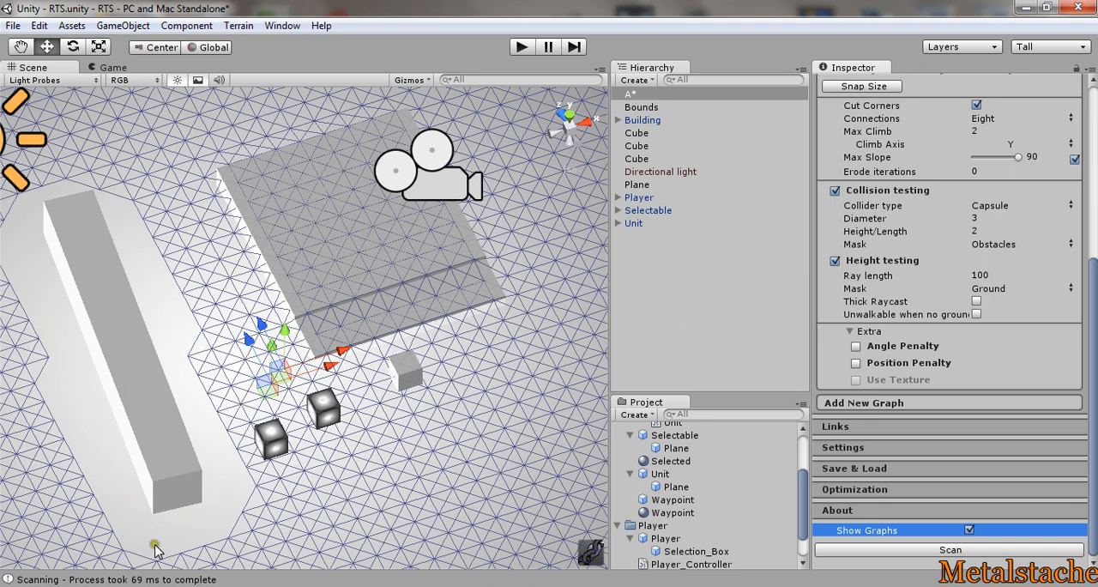
mouse_move(335, 290)
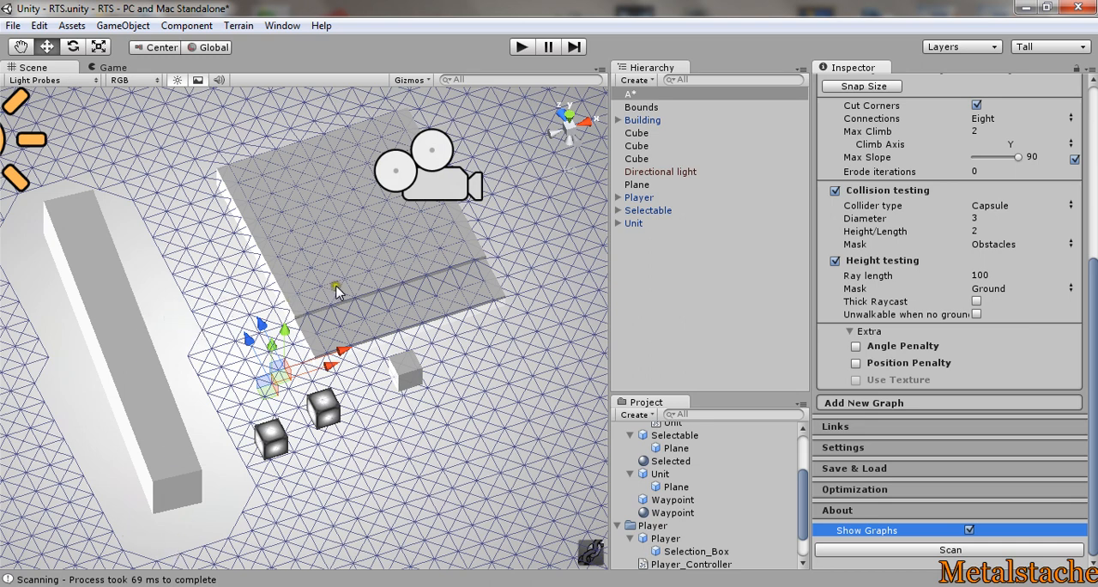
mouse_move(261, 185)
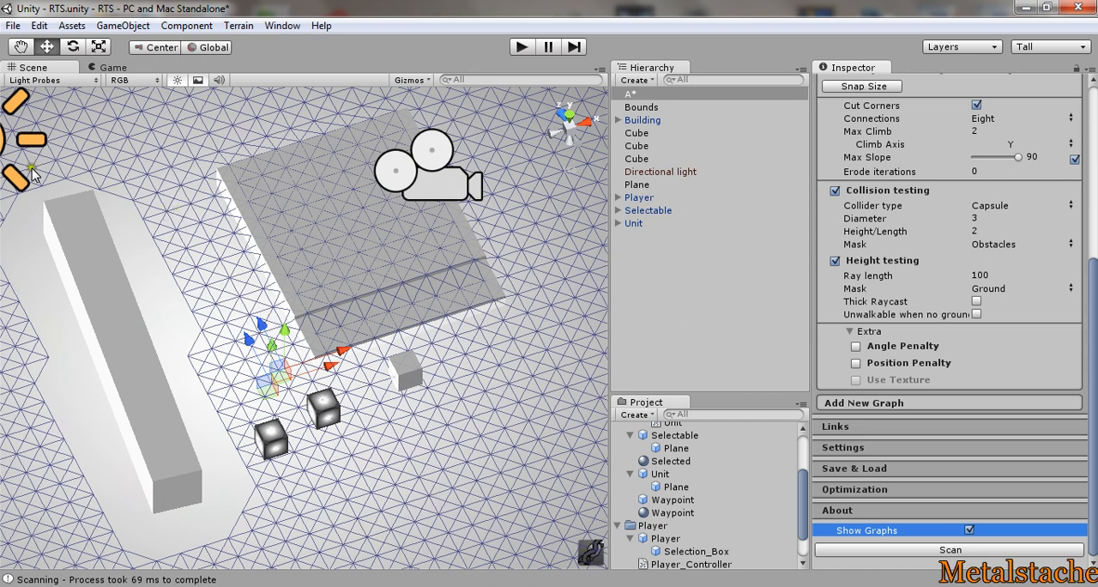
mouse_move(467, 391)
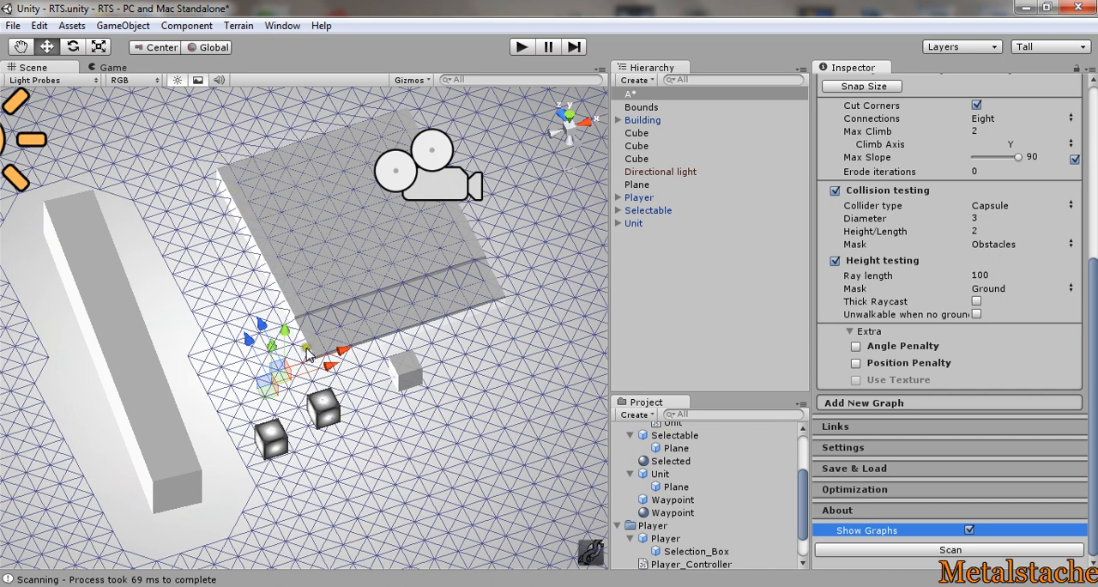
mouse_move(237, 227)
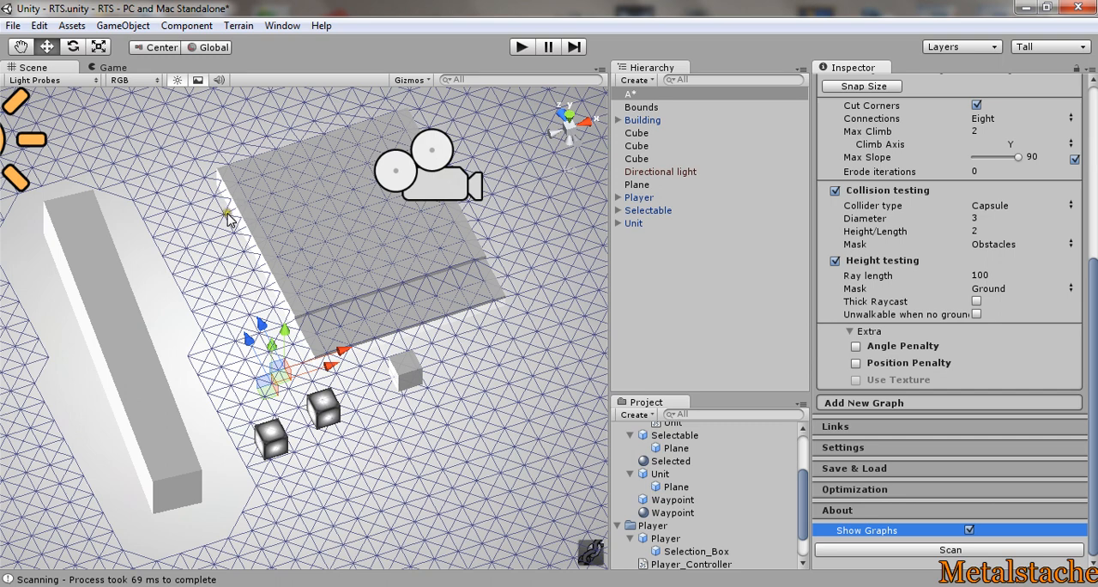
mouse_move(247, 213)
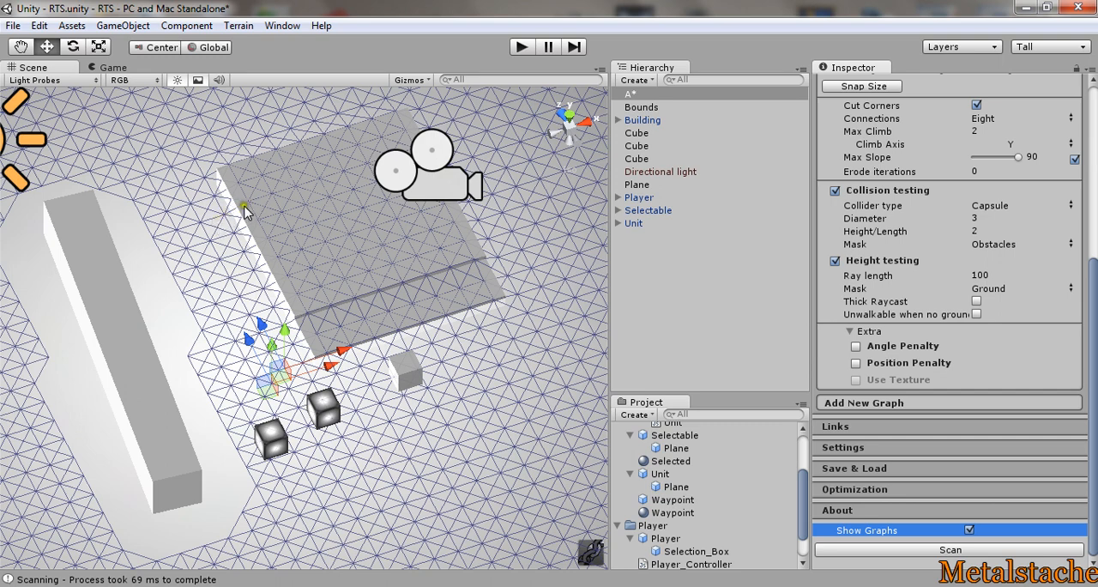
mouse_move(224, 196)
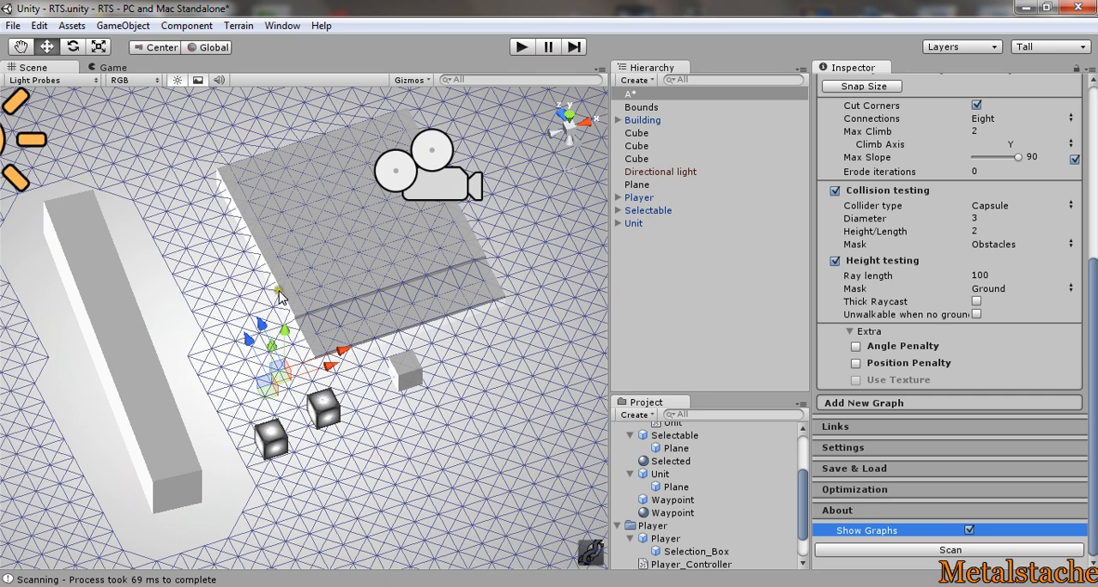
mouse_move(470, 256)
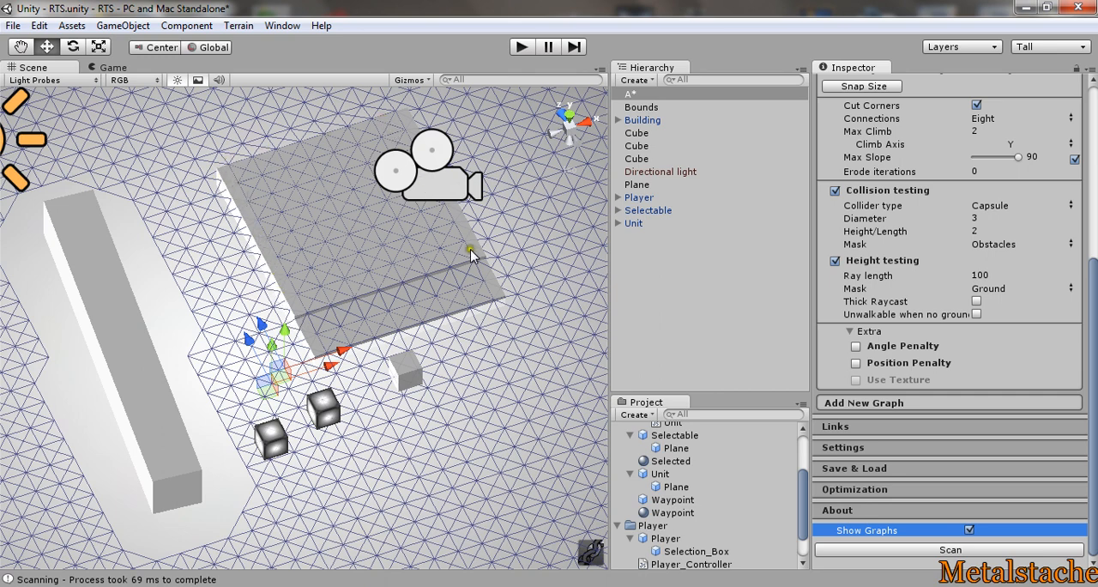
mouse_move(375, 288)
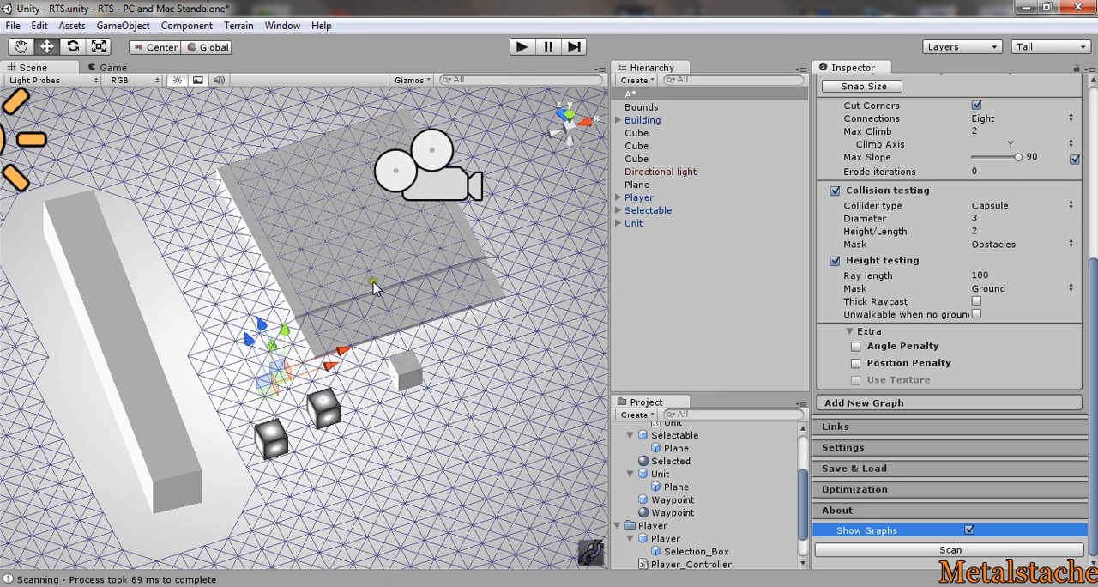
mouse_move(240, 204)
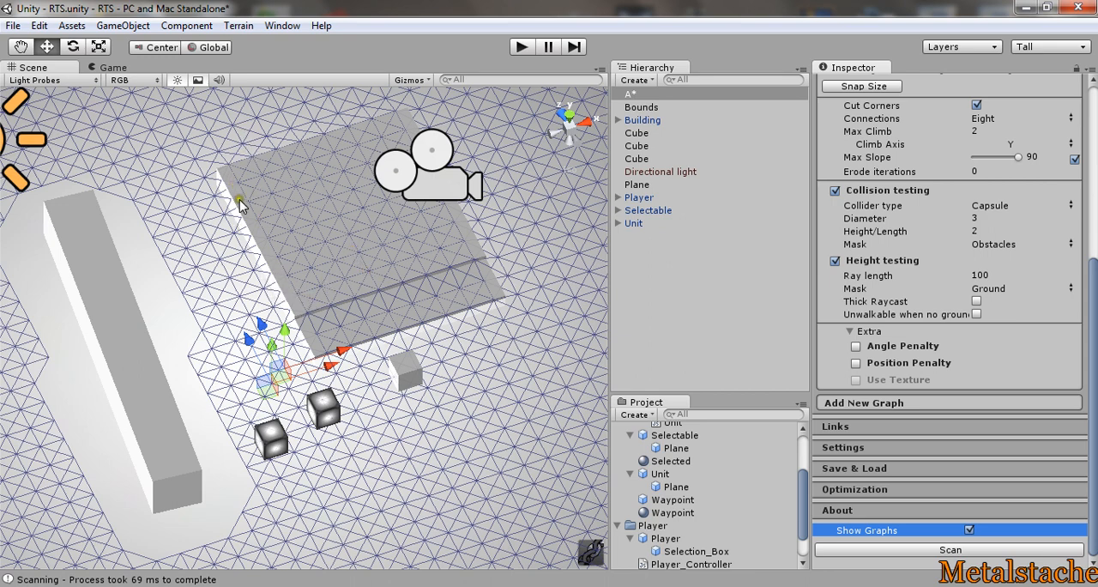
mouse_move(244, 215)
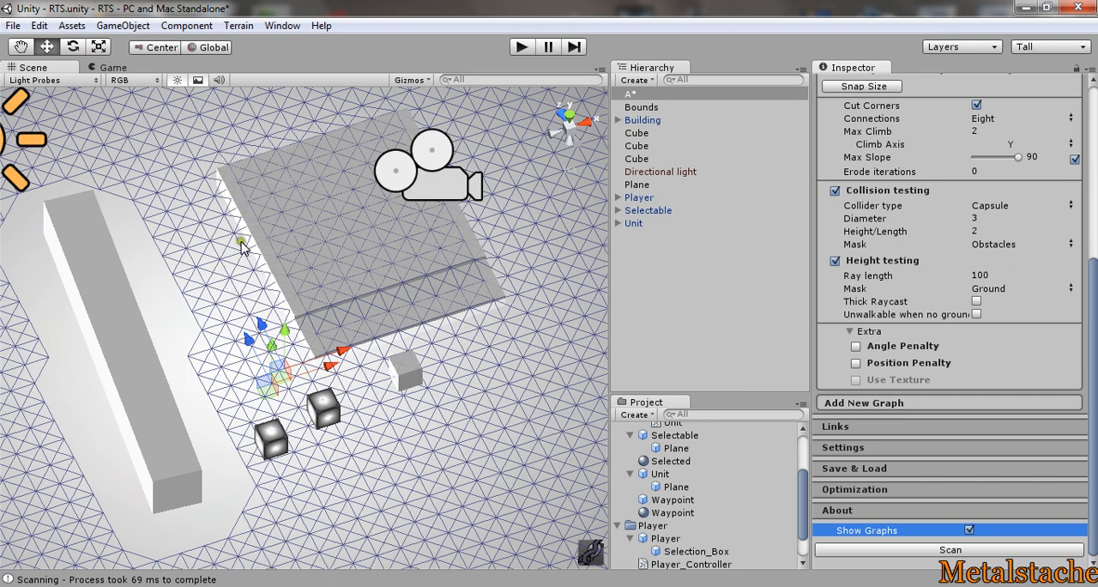
mouse_move(541, 453)
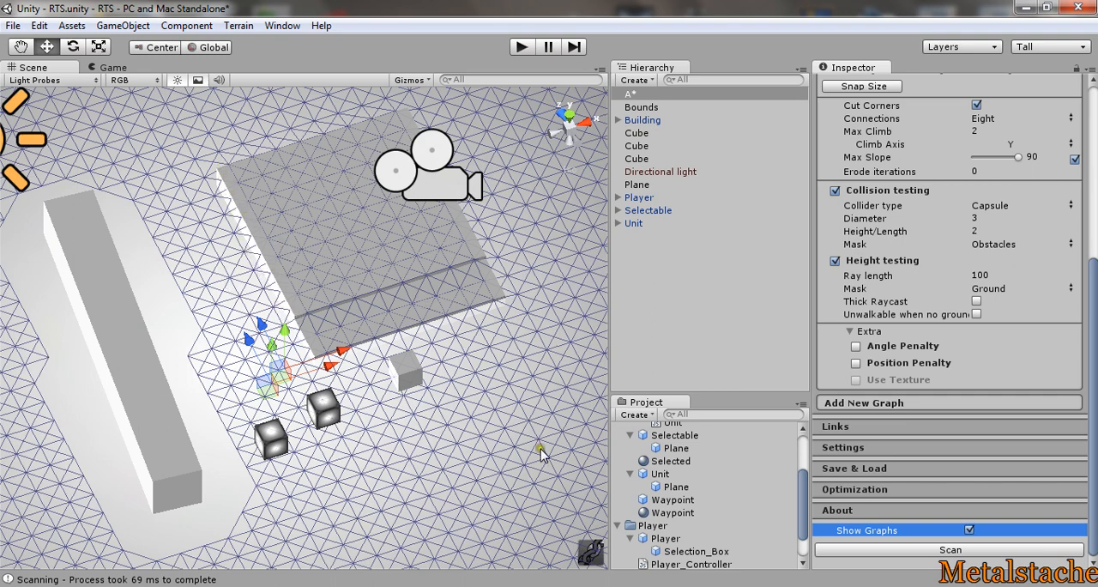
scroll(down, 3)
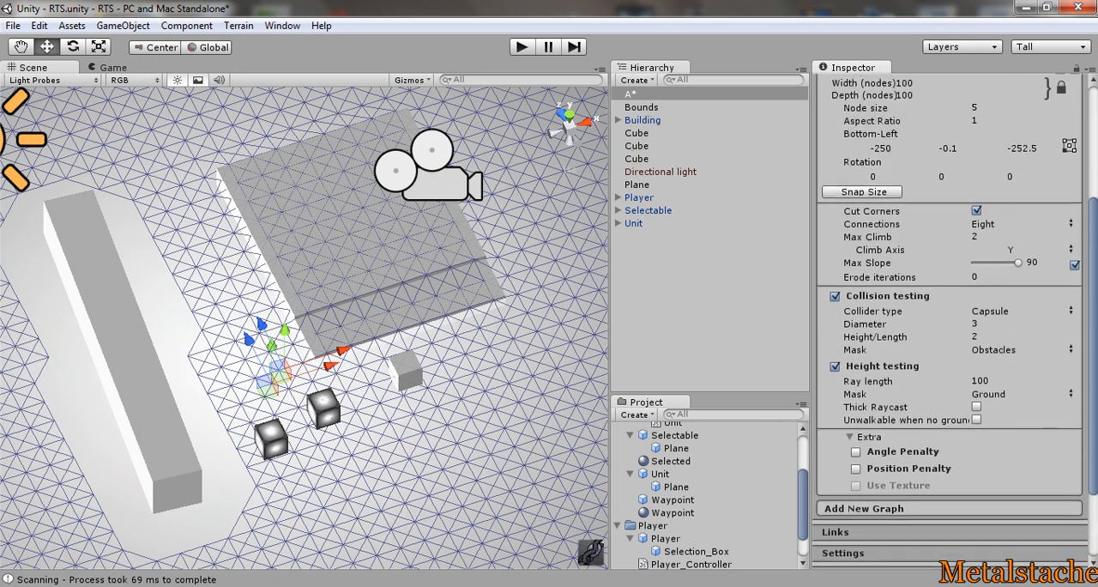
Scroll the Project panel down after the grid overlay is hidden.
scroll(down, 3)
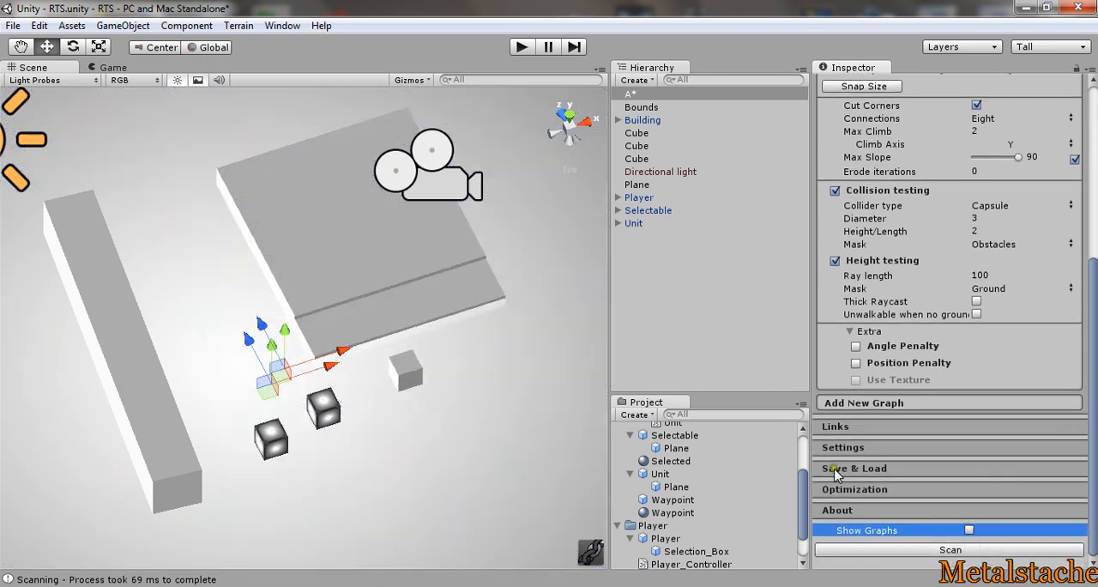
mouse_move(755, 482)
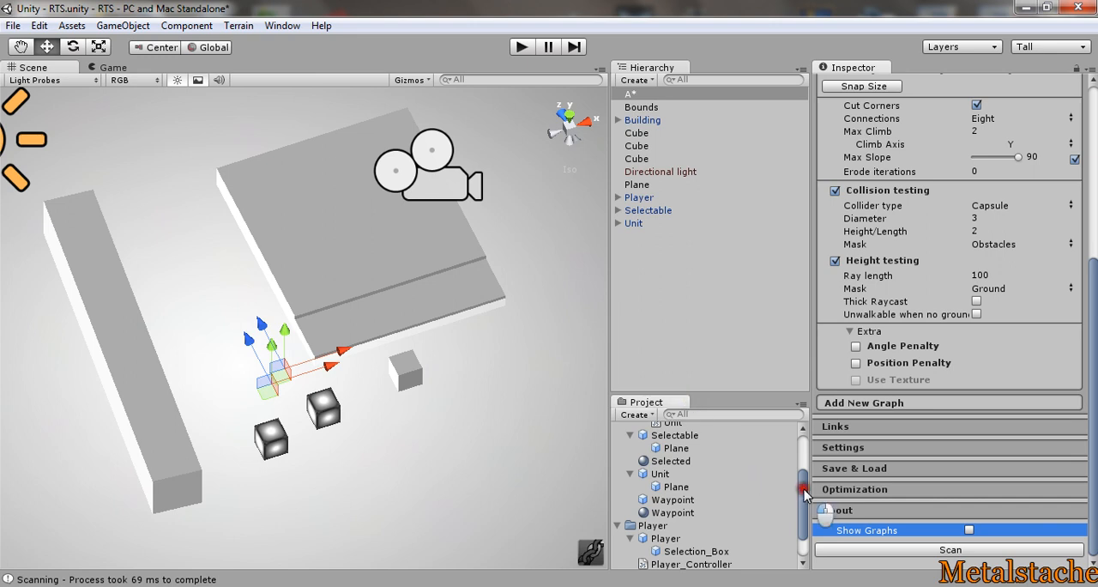
scroll(down, 3)
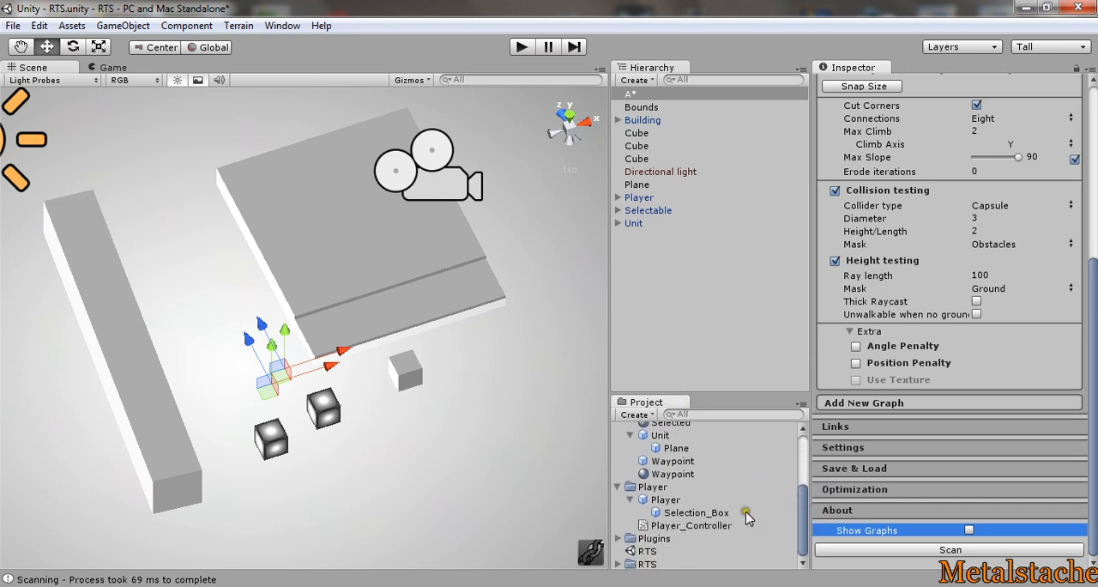
Inspect the Player prefab, then preview the Player_Controller script's code.
click(666, 500)
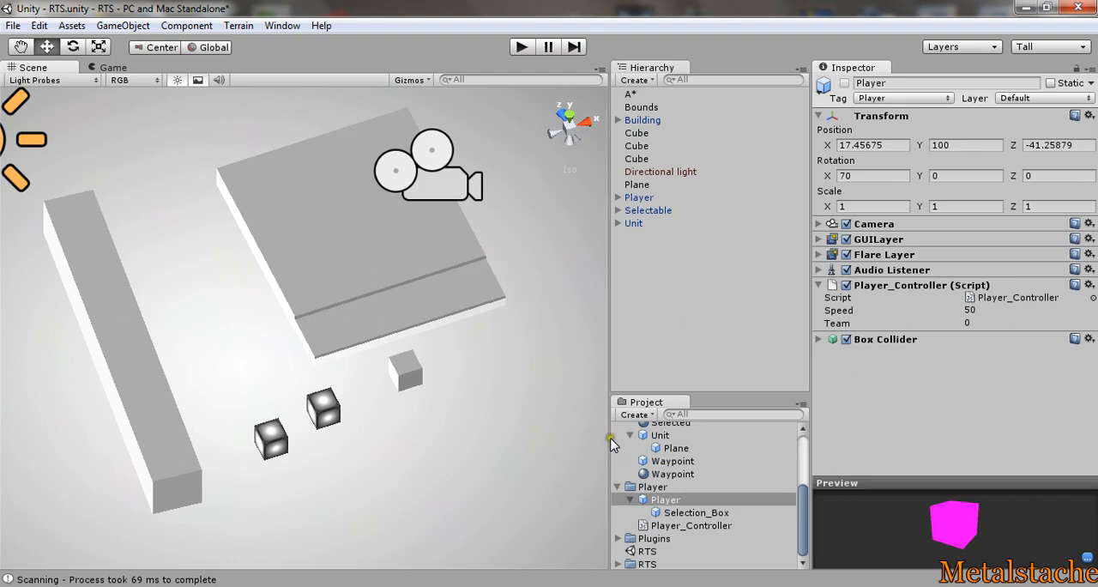
click(696, 511)
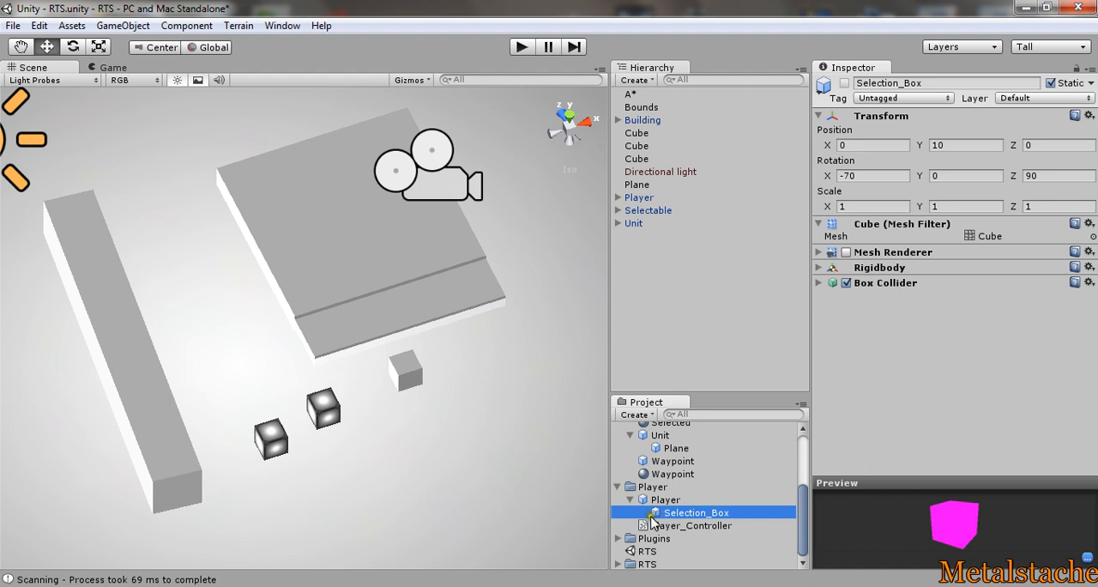
click(690, 526)
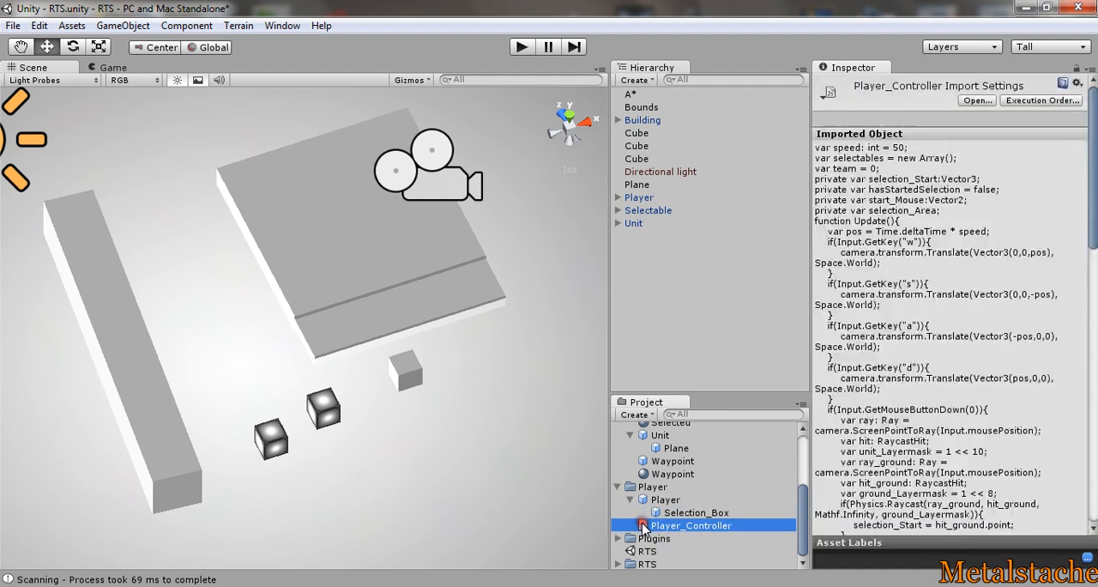
Return to the Player prefab's camera, Player_Controller script and box collider components.
click(666, 498)
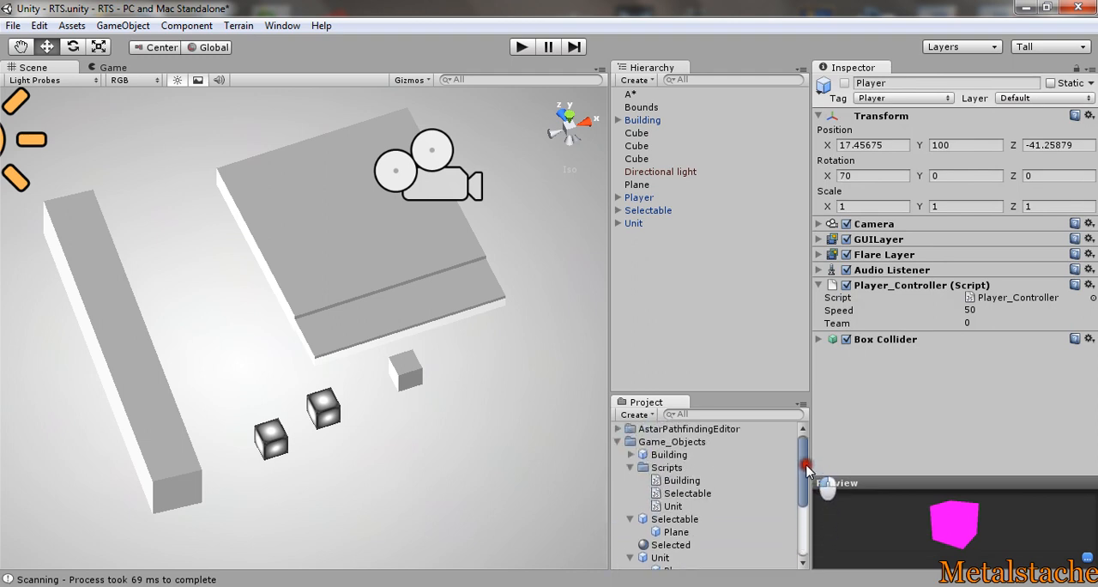
scroll(down, 3)
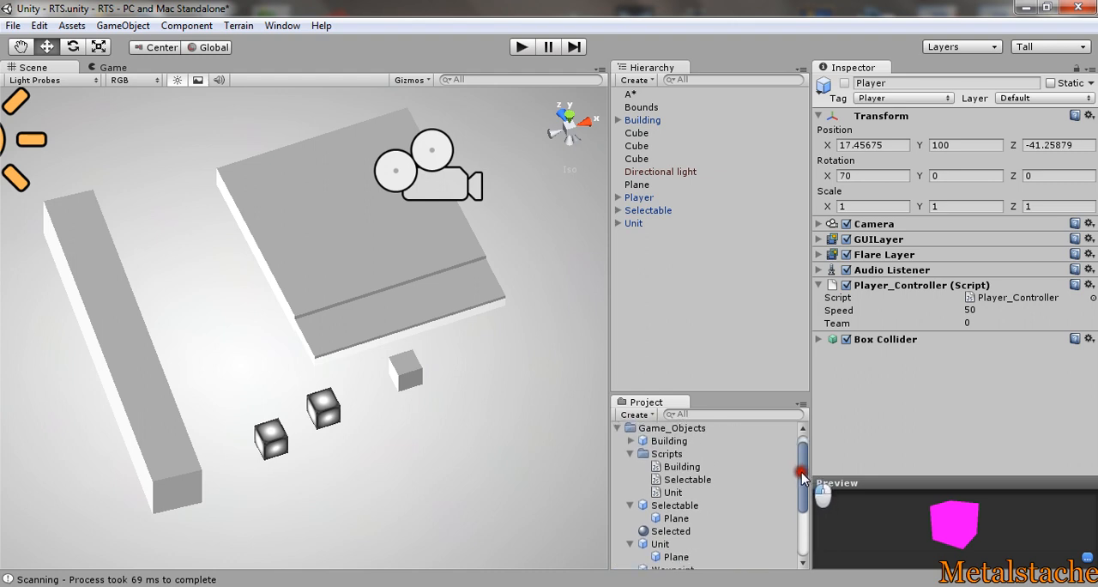
drag(802, 466, 801, 528)
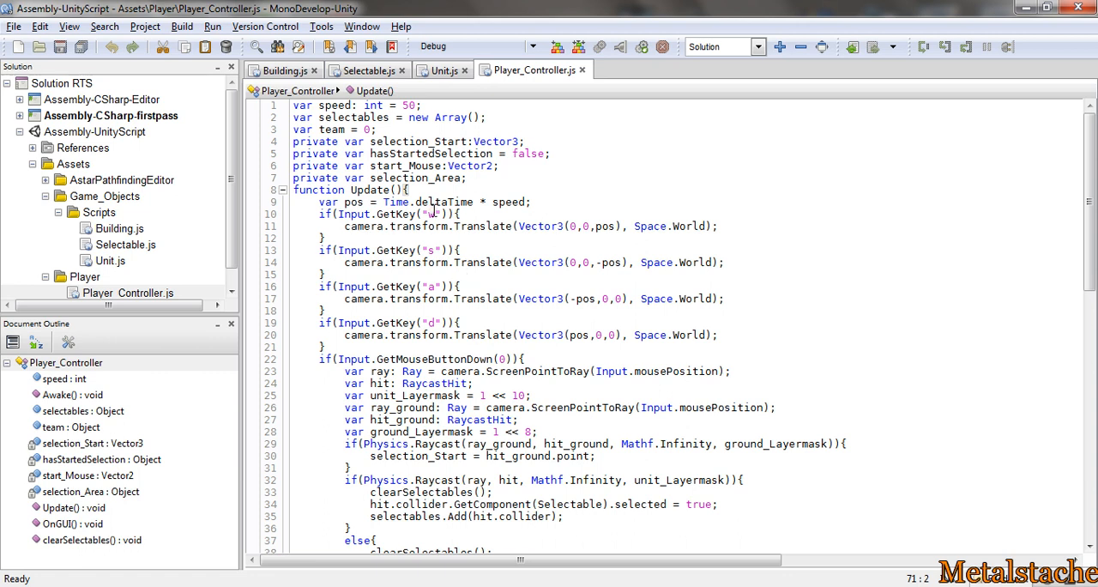
mouse_move(438, 70)
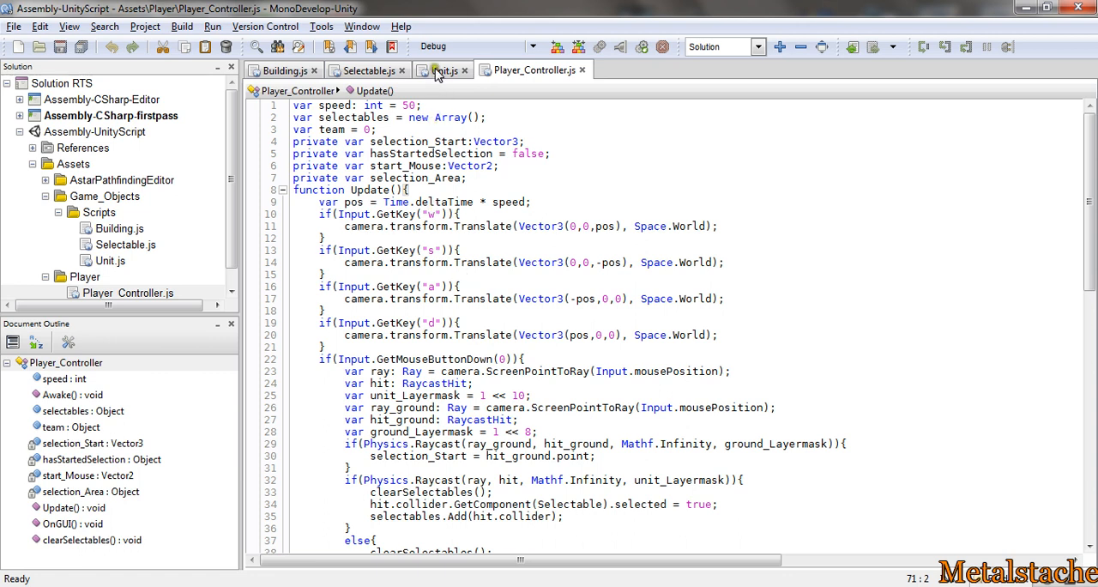
mouse_move(443, 70)
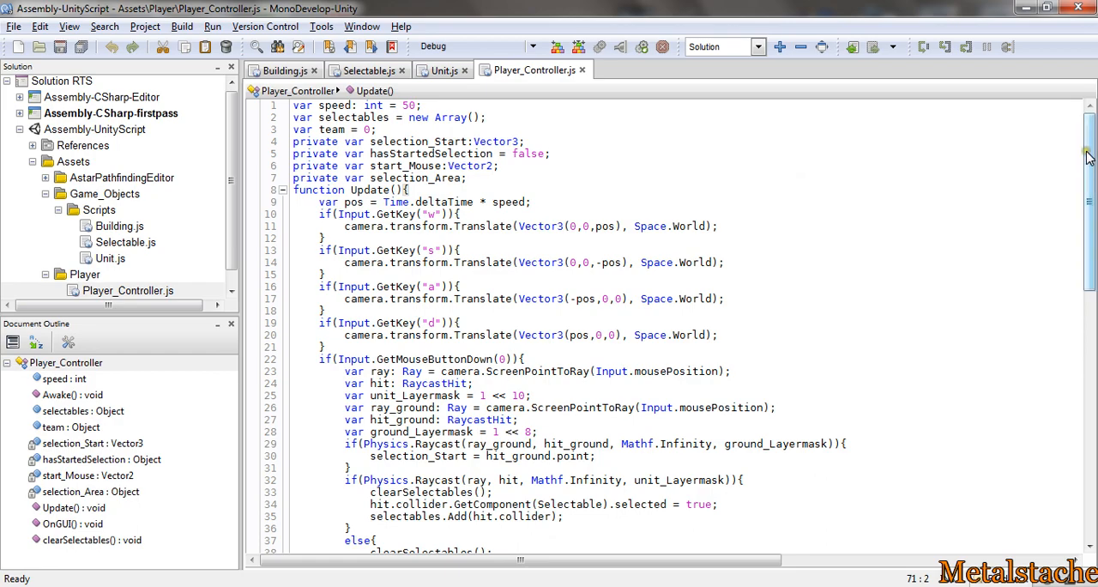
Scroll through the Player_Controller Update function's movement and unit-selection code.
scroll(down, 3)
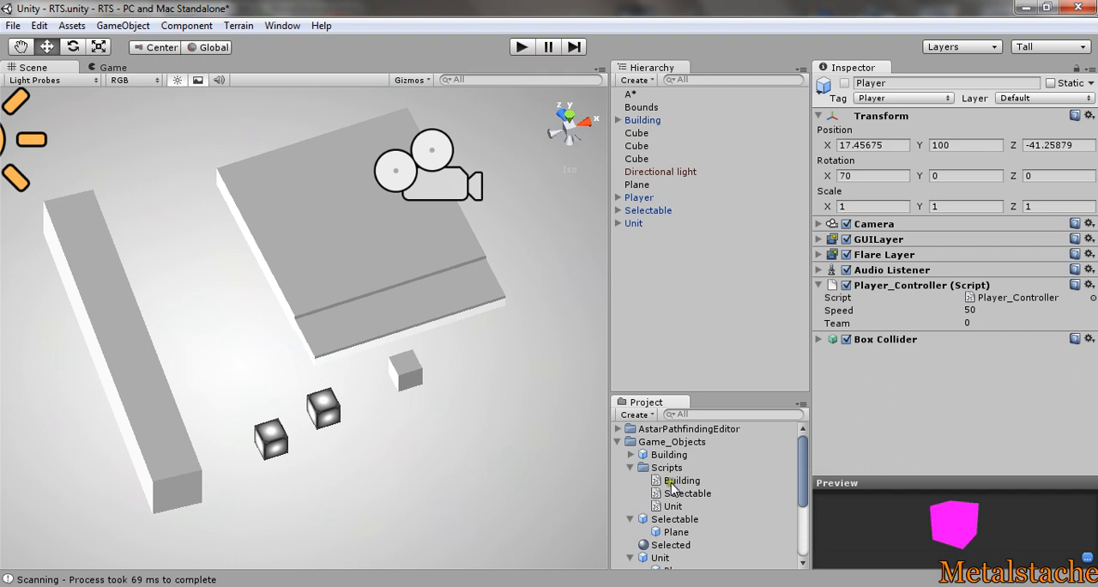
View the Building script, then the Selectable prefab with its Selectable script properties expanded.
click(682, 480)
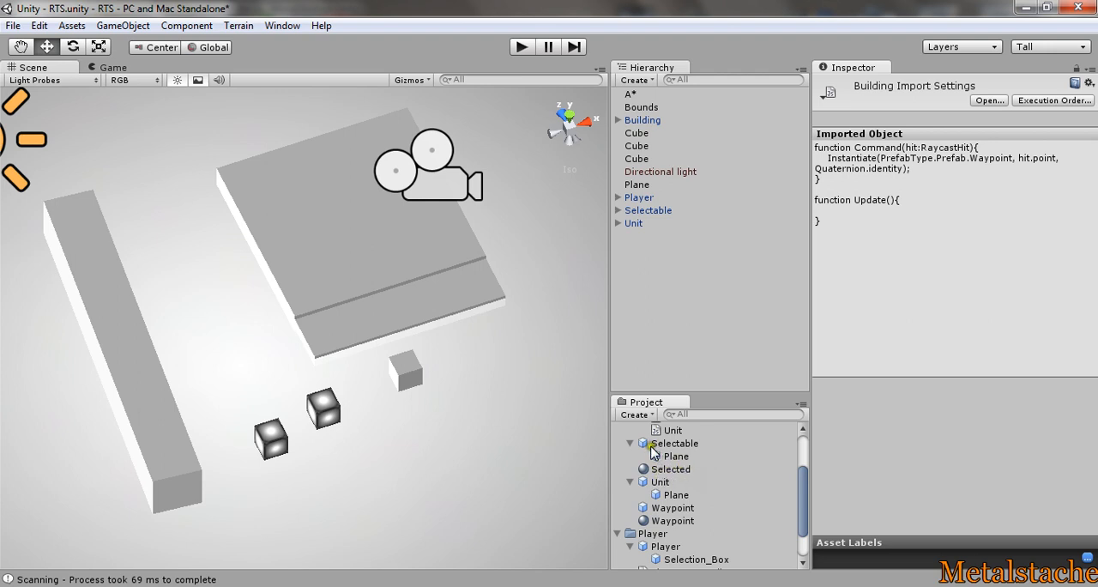
click(675, 442)
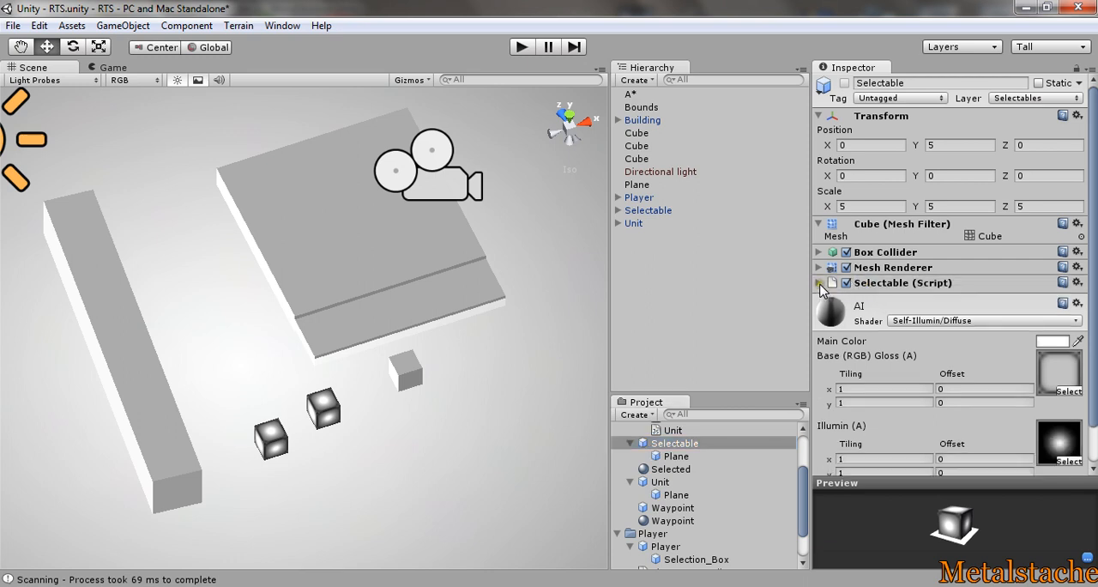
click(819, 281)
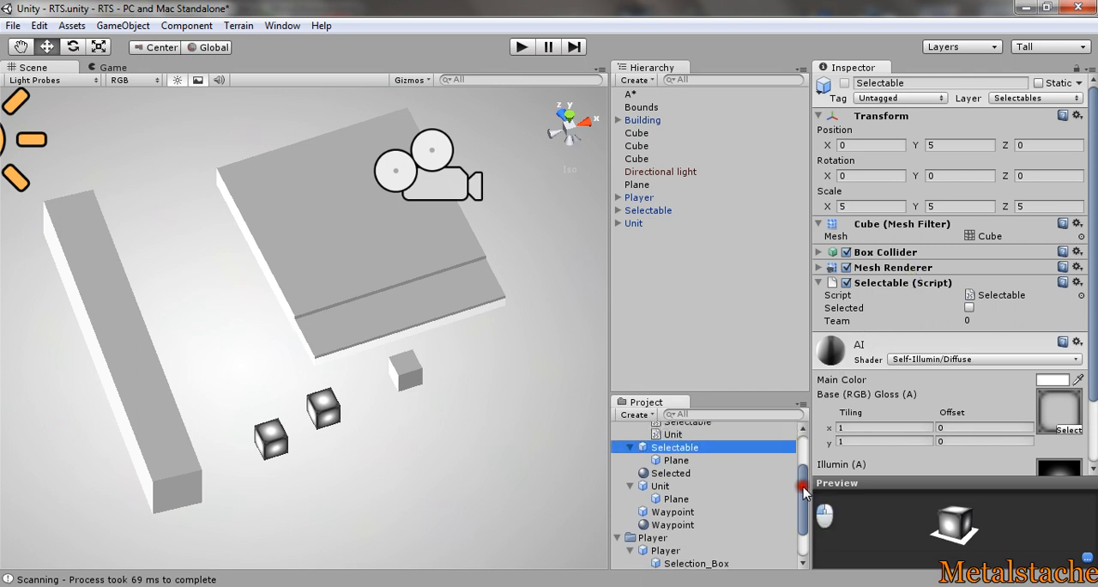
Inspect the Unit prefab's components, then the Building prefab's Selectable and Building scripts.
click(661, 549)
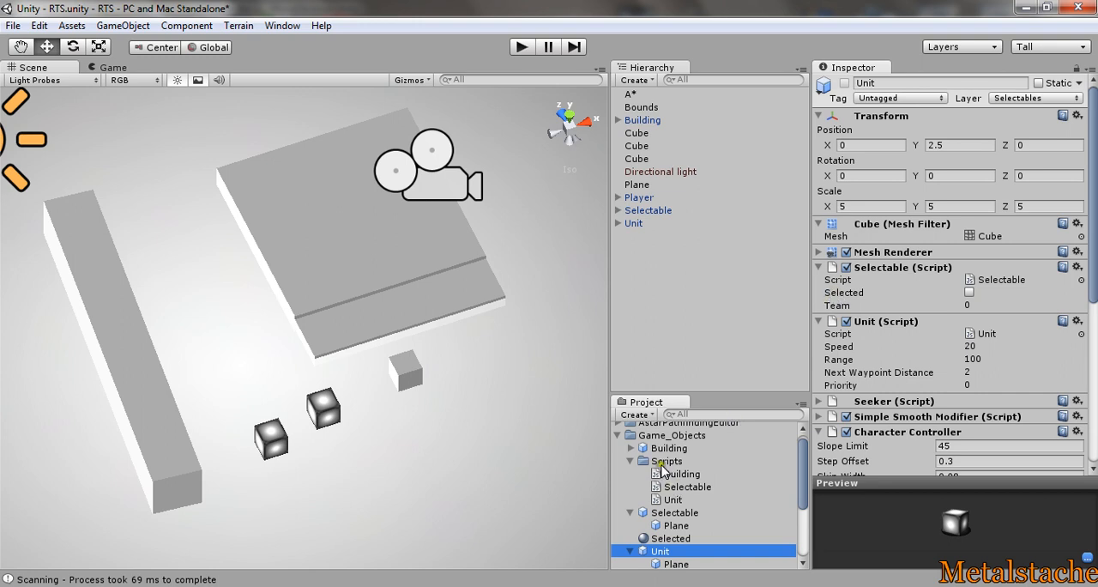
click(669, 446)
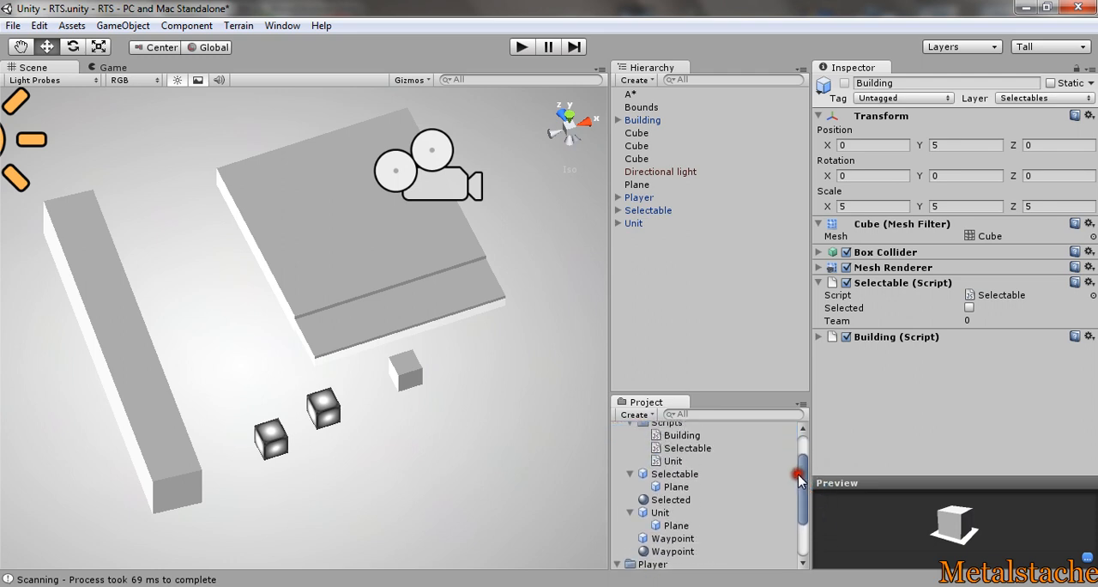
Select the Unit prefab and expand its Simple Smooth Modifier settings beneath the Unit script and Seeker.
click(659, 511)
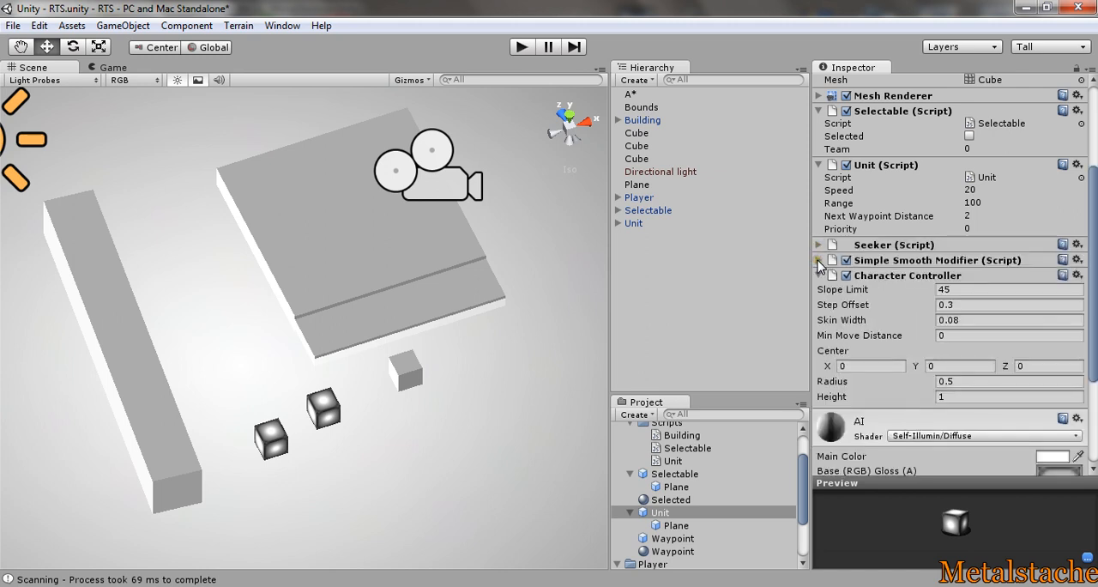
click(821, 261)
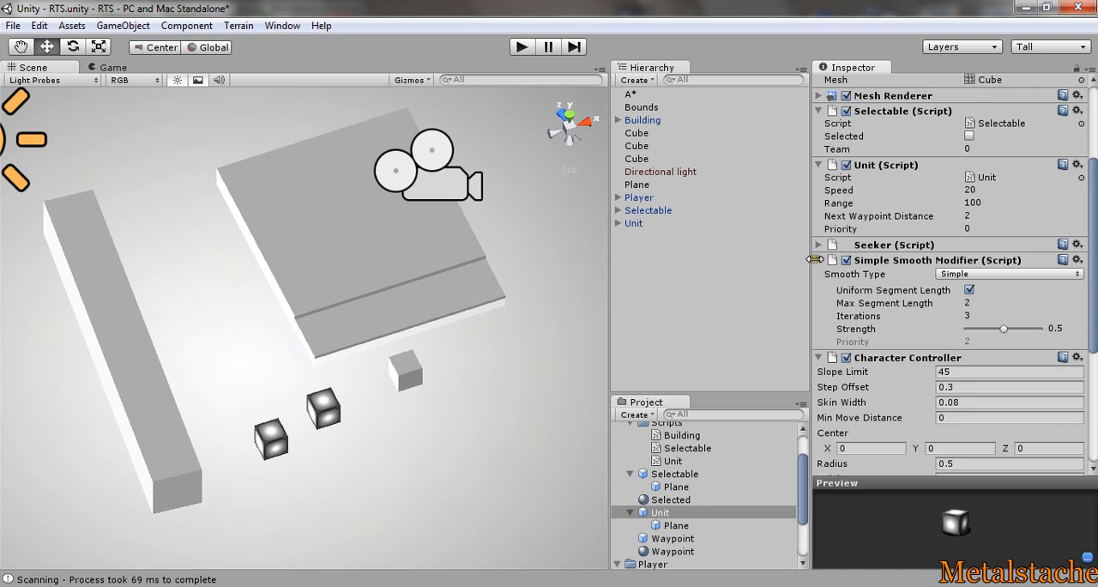
click(185, 24)
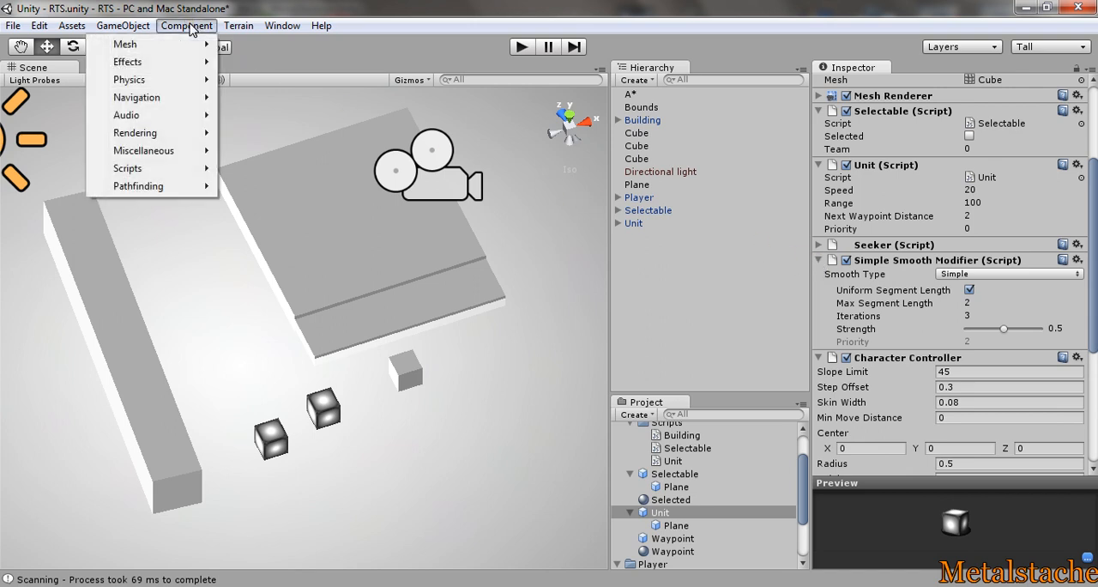
mouse_move(137, 187)
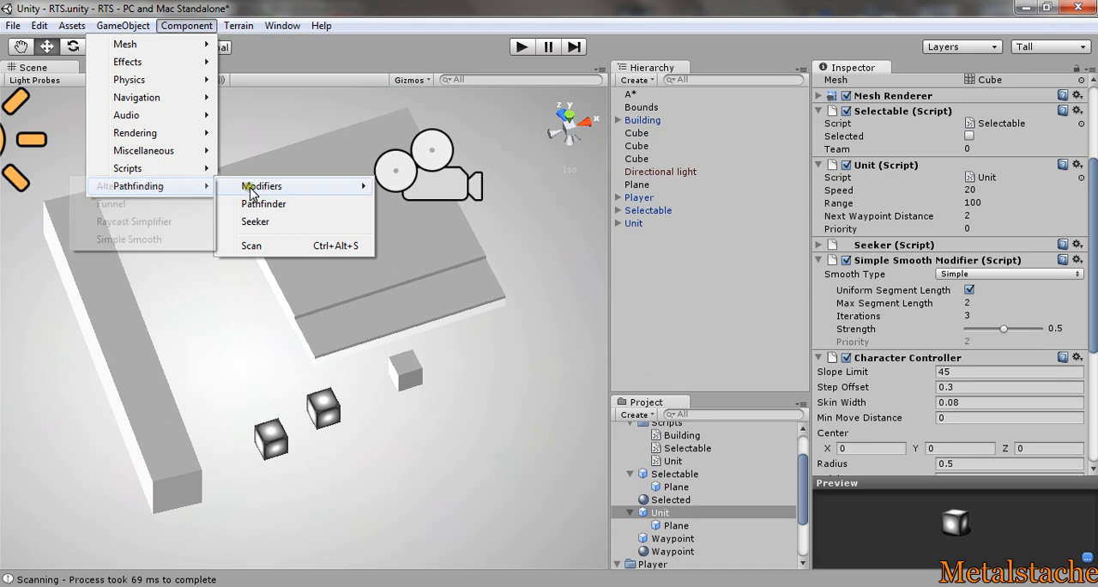
mouse_move(134, 134)
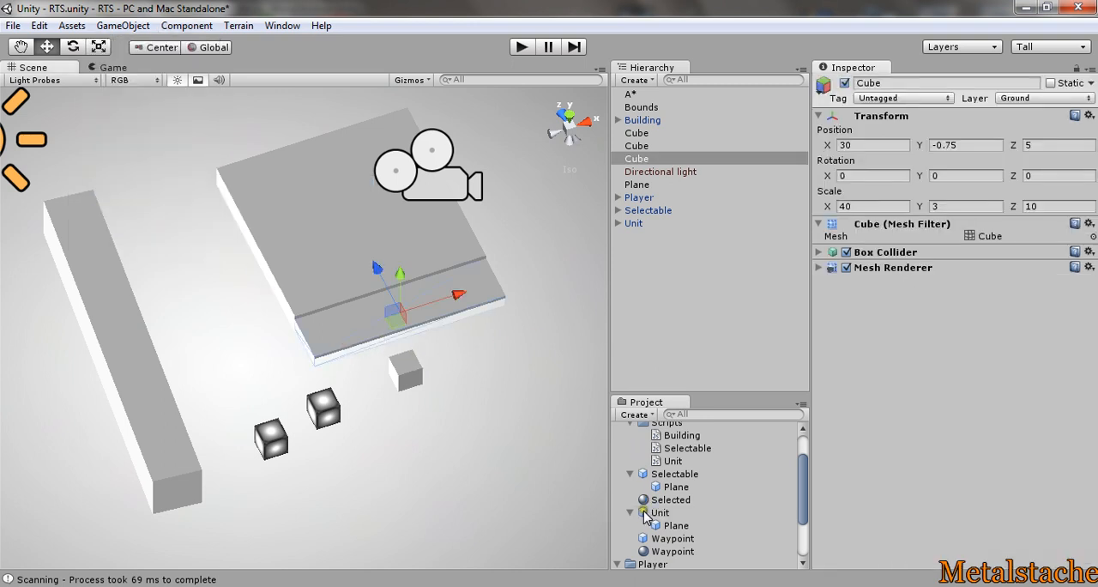
Show the Unit prefab's Seeker, Simple Smooth Modifier and Character Controller components again.
click(659, 512)
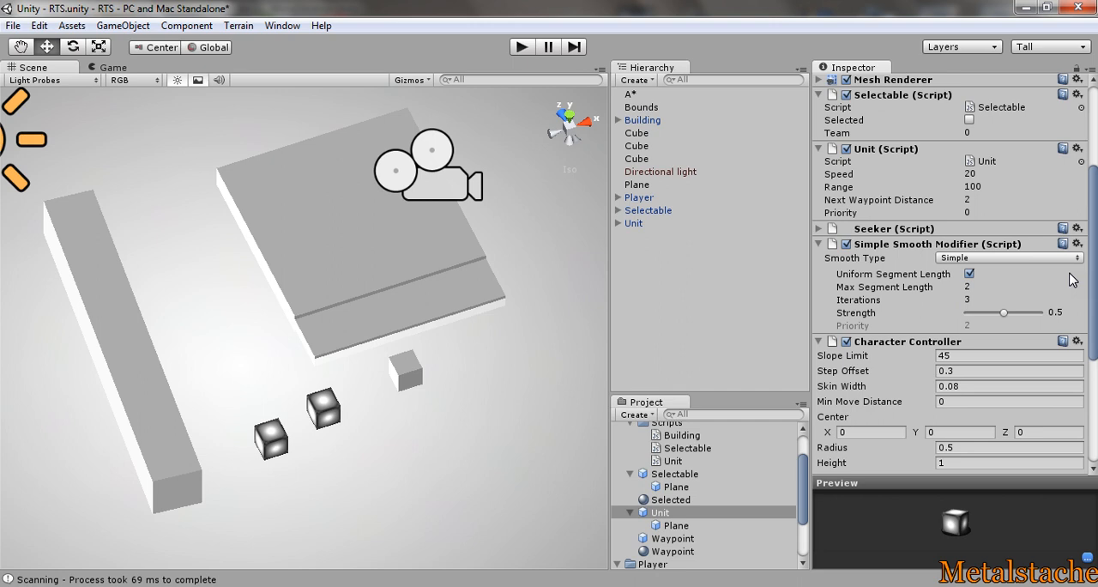
mouse_move(1093, 271)
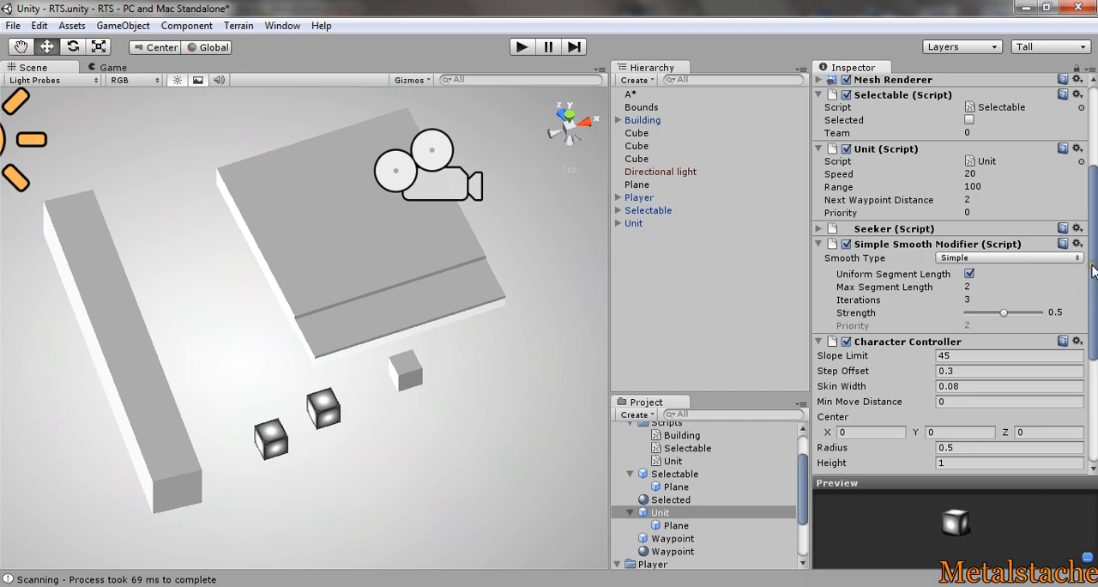
scroll(down, 3)
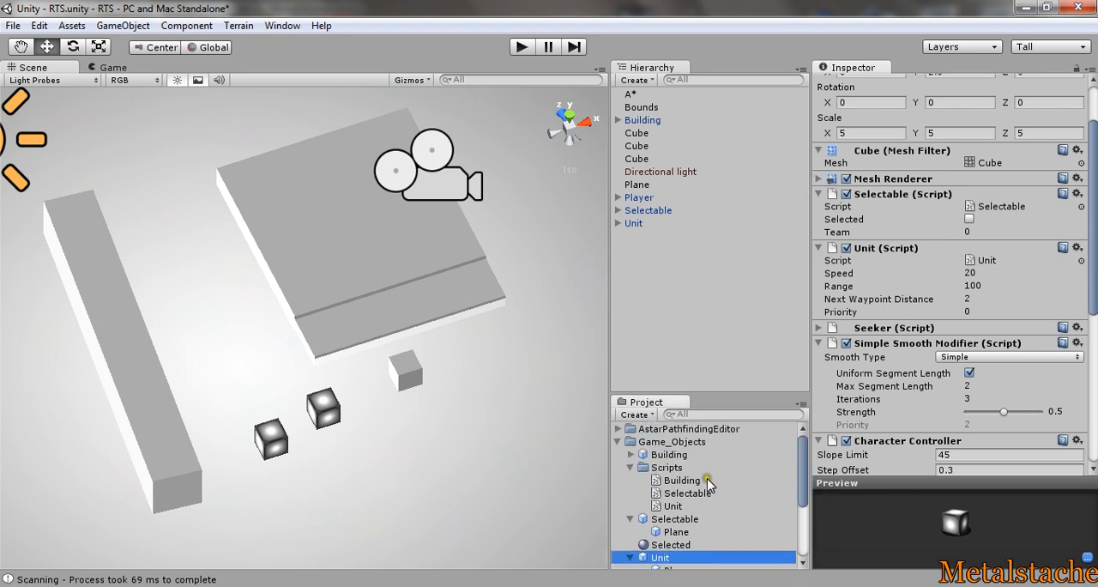
Flip between the Building and Selectable scripts to compare their code.
click(683, 481)
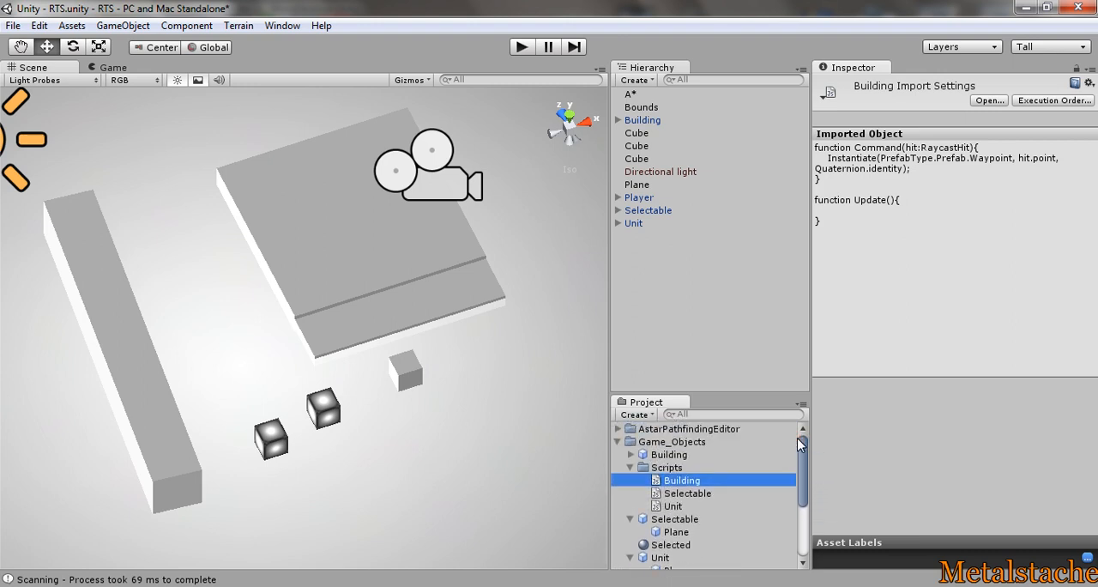
mouse_move(668, 499)
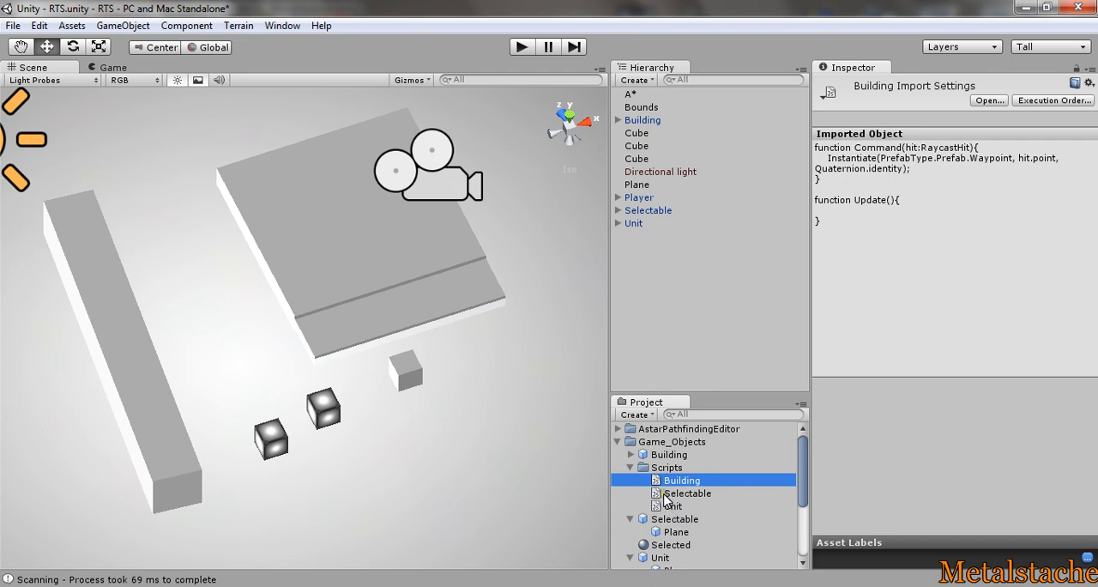
click(687, 493)
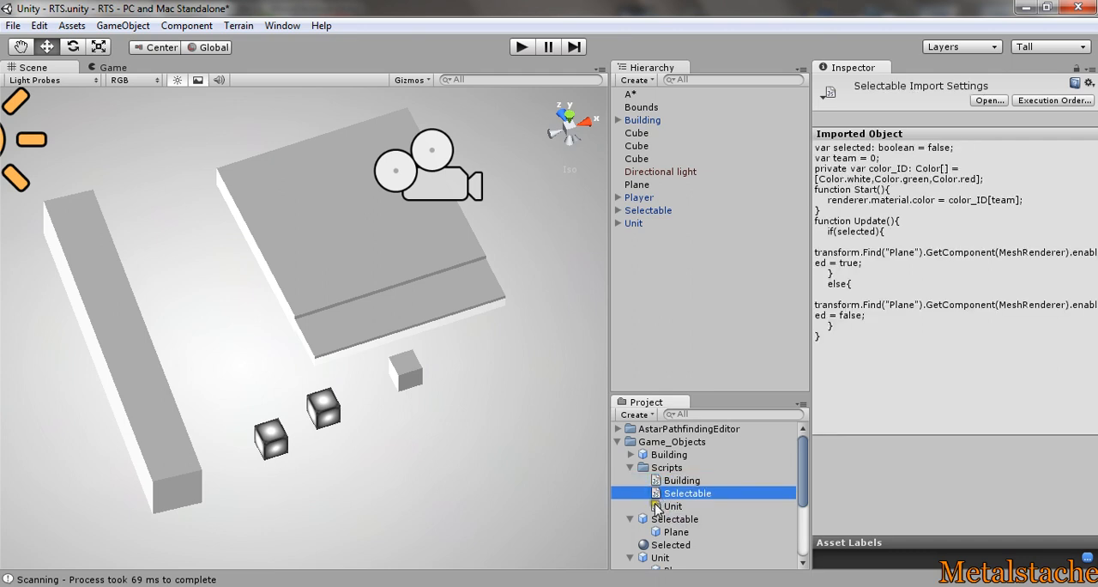
click(684, 480)
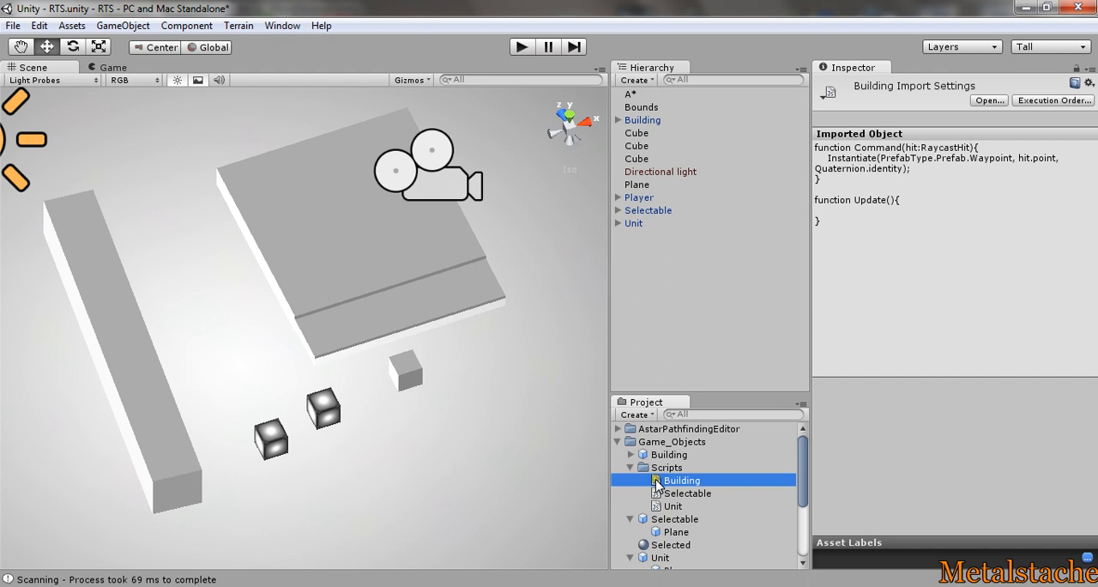
Select the ground plane, a team 2 unit cube and the team 1 building cube in the scene.
click(636, 184)
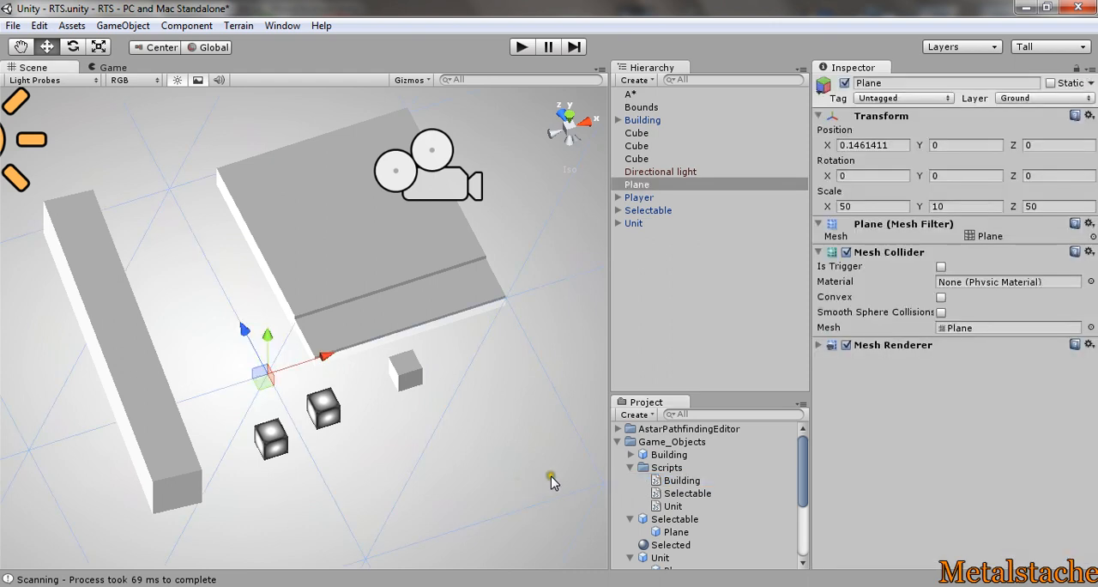
scroll(down, 3)
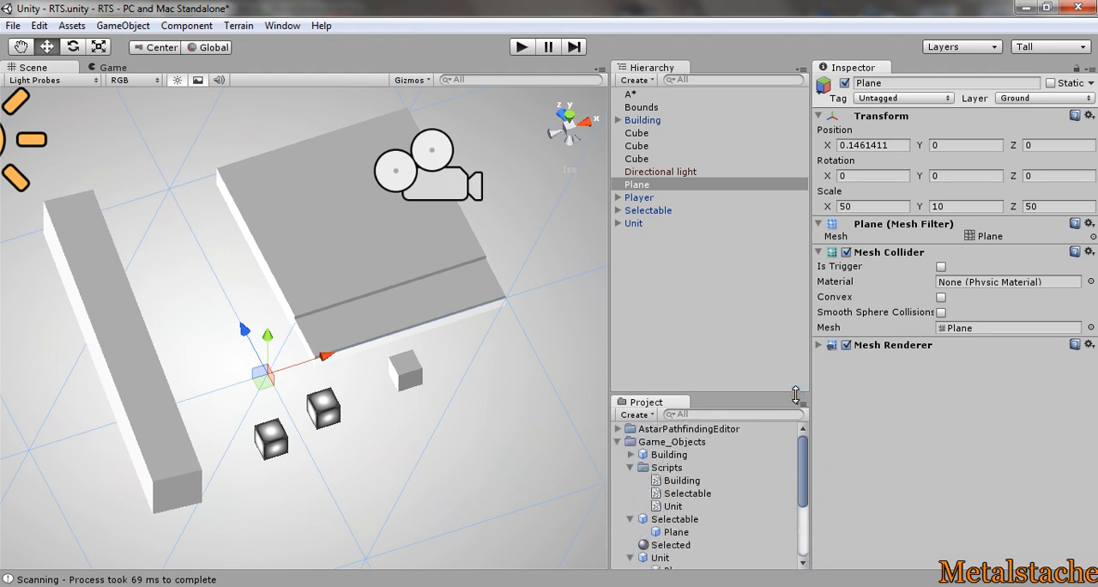
click(271, 429)
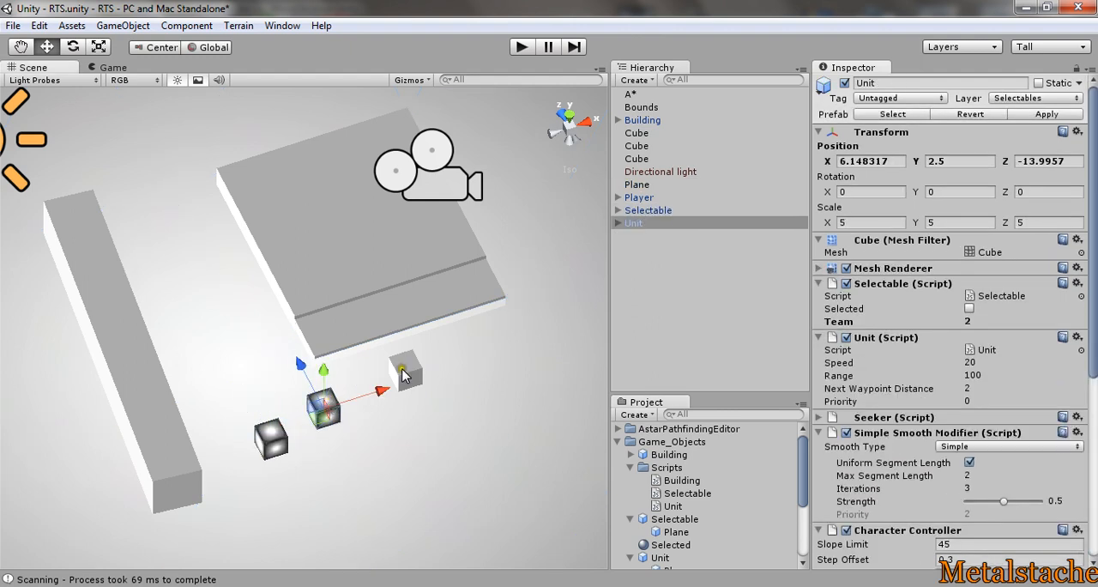
click(642, 120)
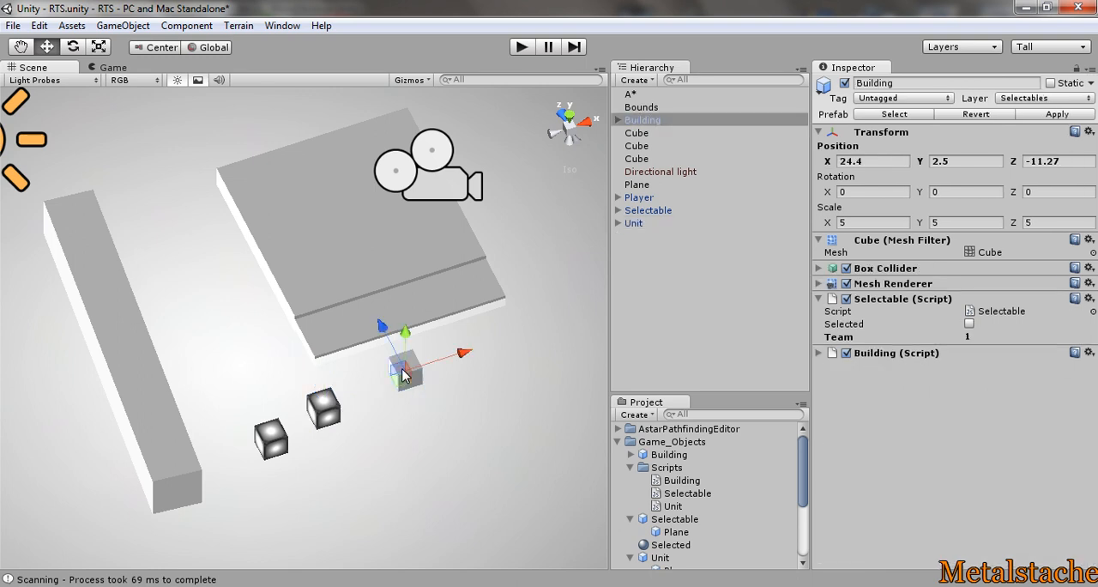